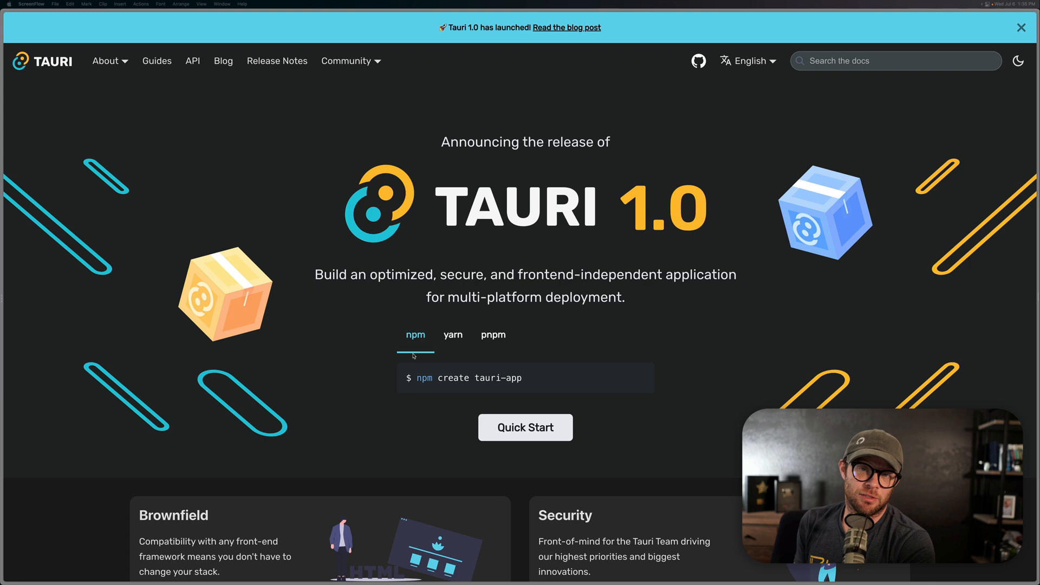
Scroll the current Tauri page and highlight a few words of its text.
{"action": "left_click", "coordinate": [1021, 27]}
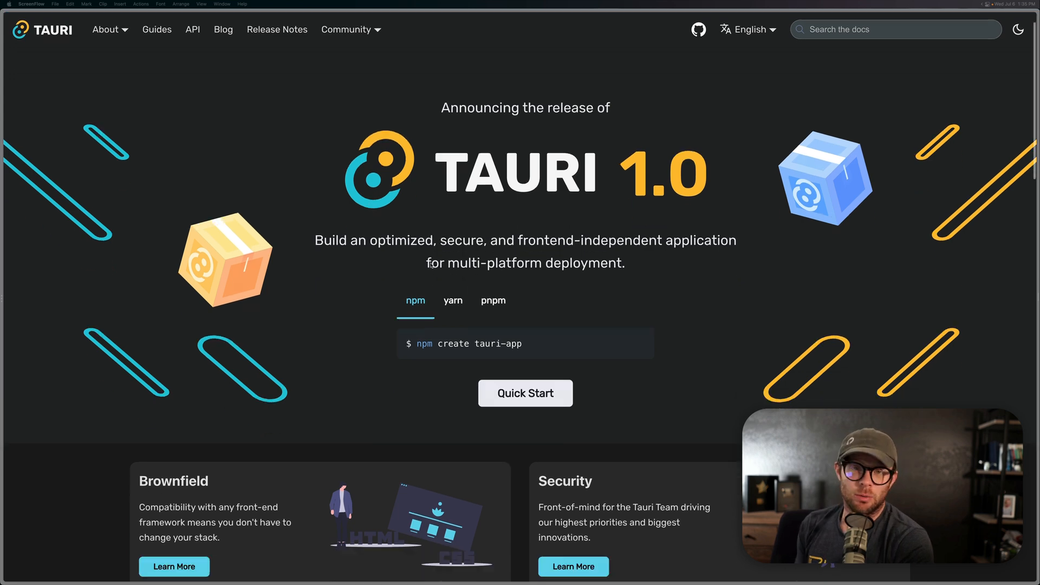
{"action": "scroll", "scroll_direction": "down", "scroll_amount": 3}
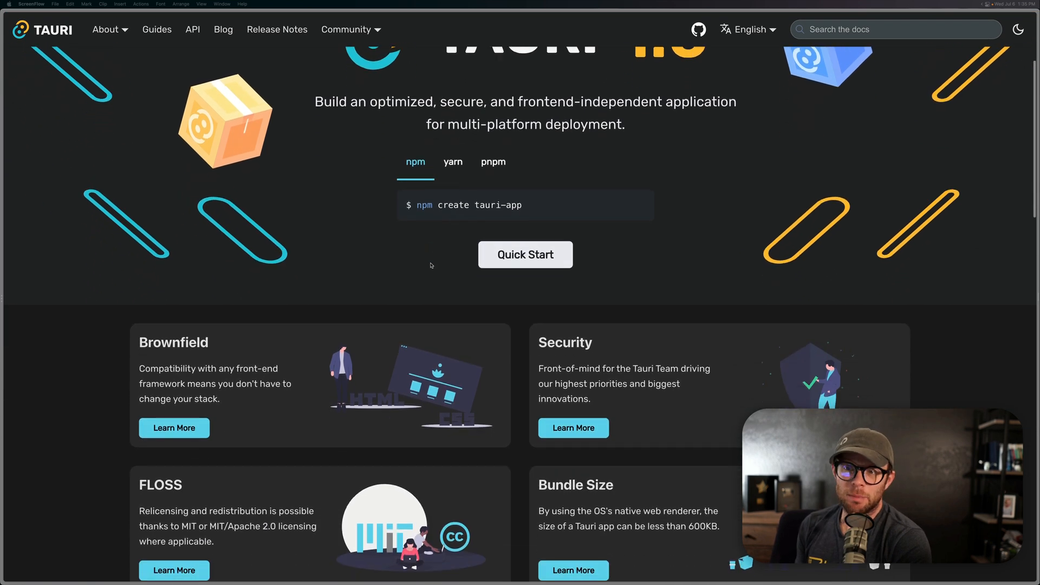
{"action": "scroll", "scroll_direction": "down", "scroll_amount": 3}
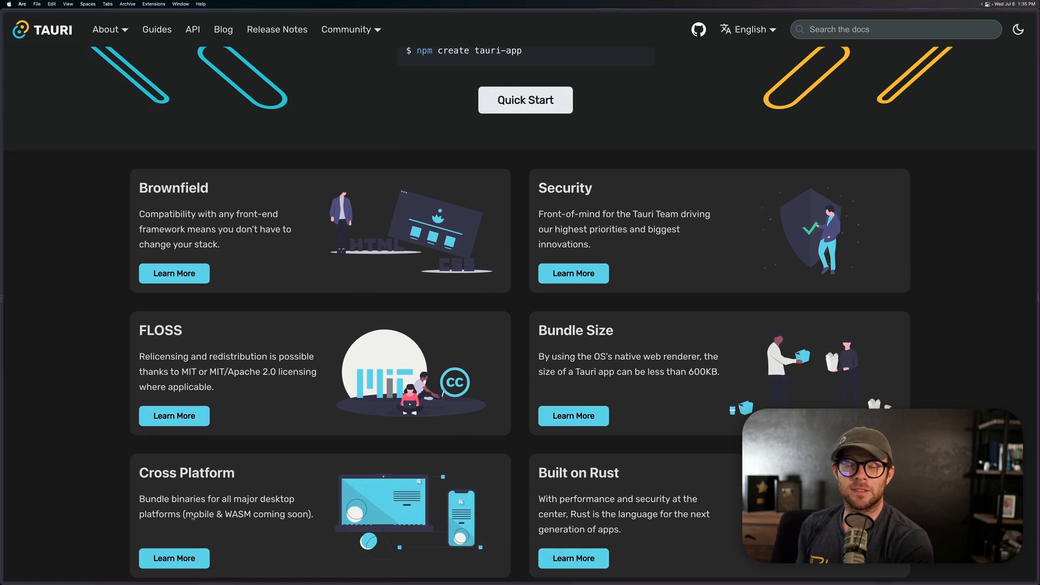
{"action": "double_click", "coordinate": [199, 514]}
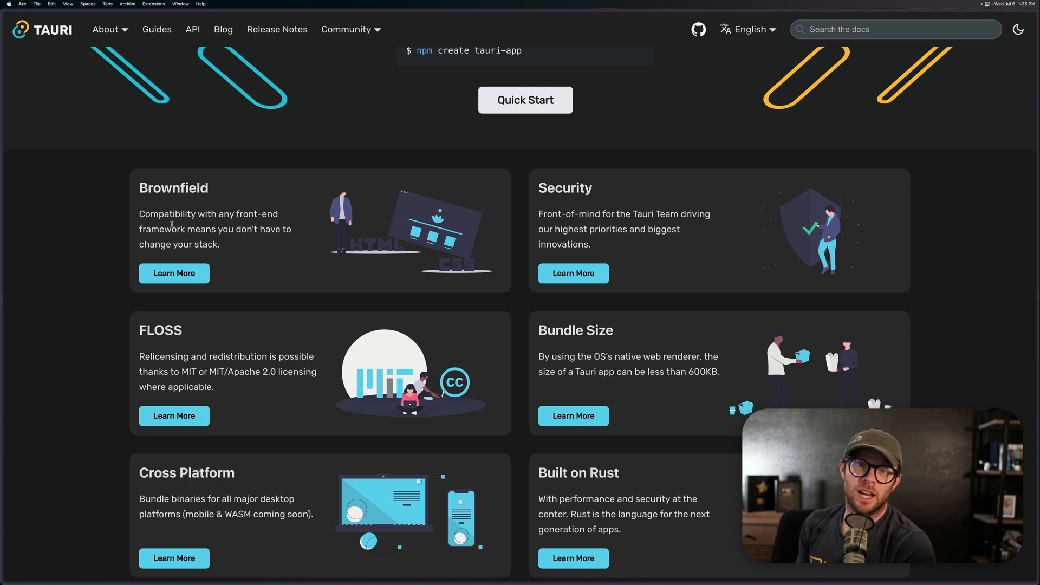
{"action": "left_click_drag", "start_coordinate": [139, 213], "coordinate": [221, 244]}
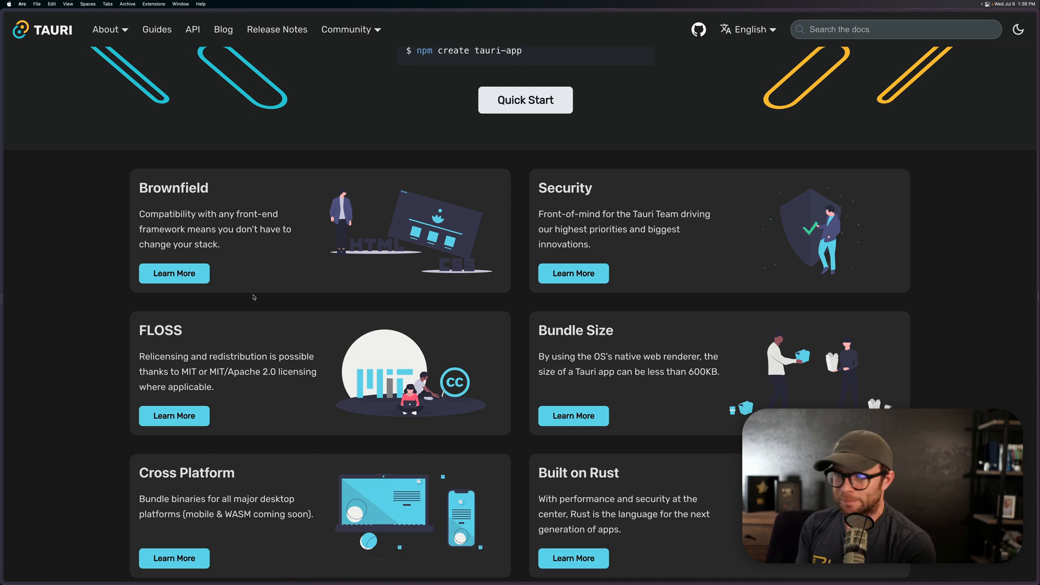
Go to About > Architecture and read down to the Upstream Crates section on TAO and WRY.
{"action": "left_click", "coordinate": [107, 30]}
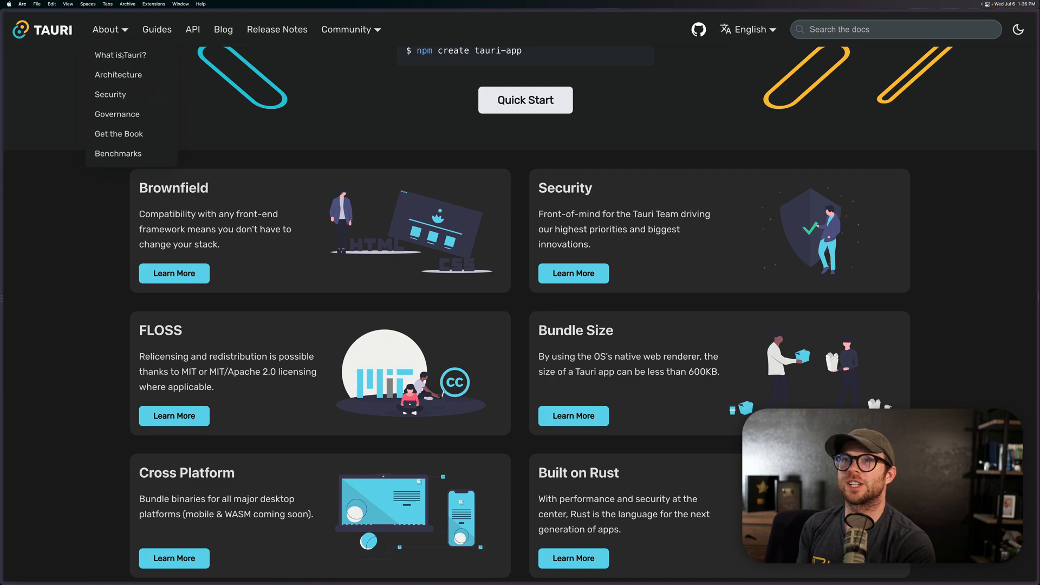
{"action": "left_click", "coordinate": [118, 75]}
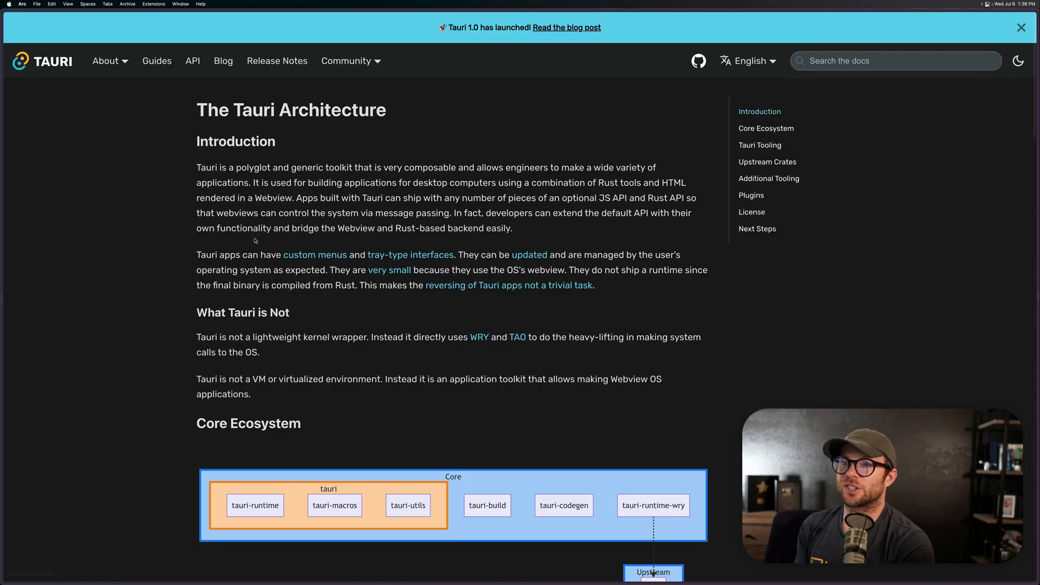
{"action": "scroll", "scroll_direction": "down", "scroll_amount": 3}
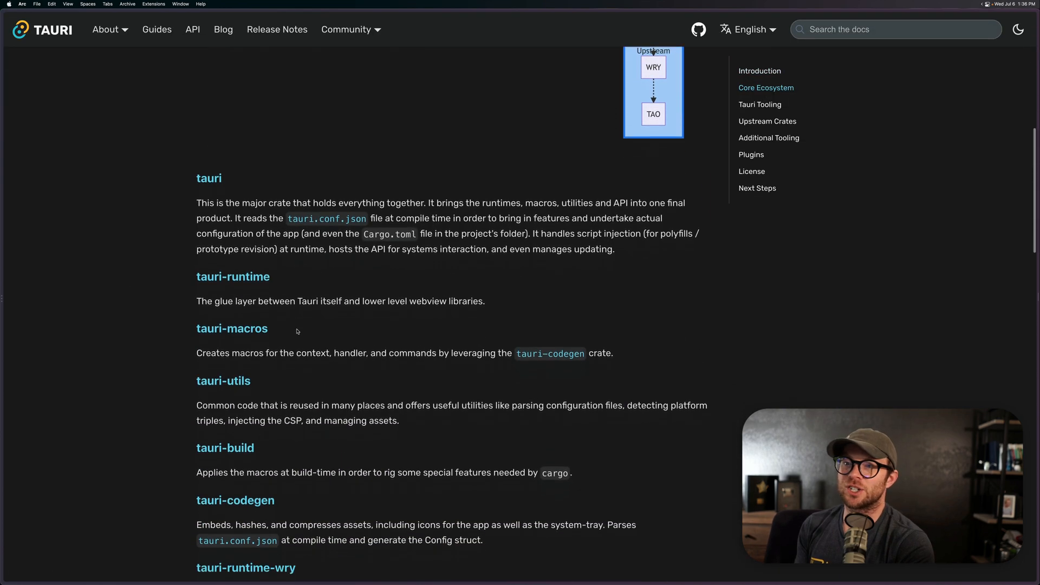
{"action": "scroll", "scroll_direction": "down", "scroll_amount": 3}
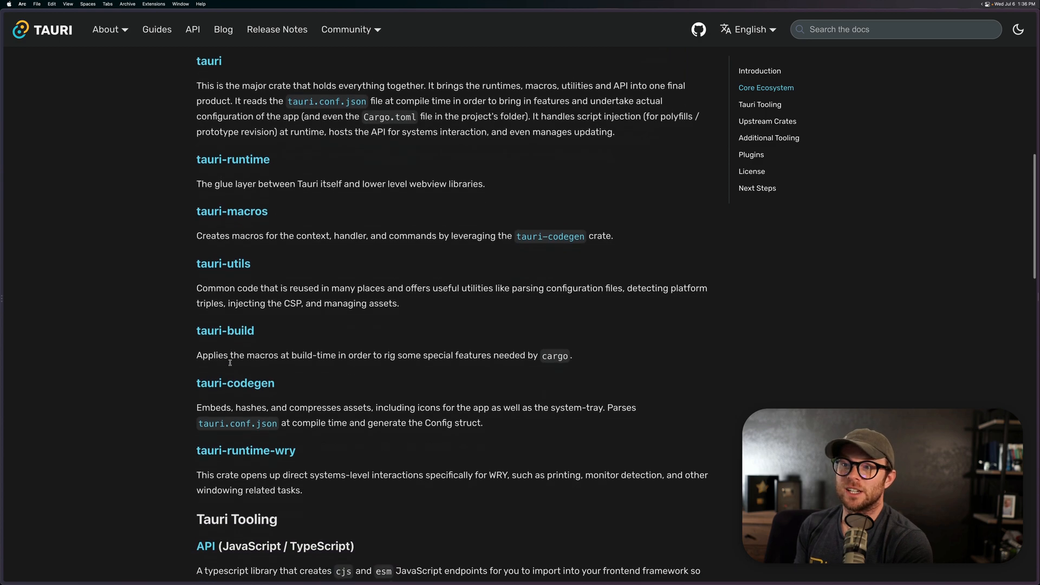
{"action": "scroll", "scroll_direction": "down", "scroll_amount": 3}
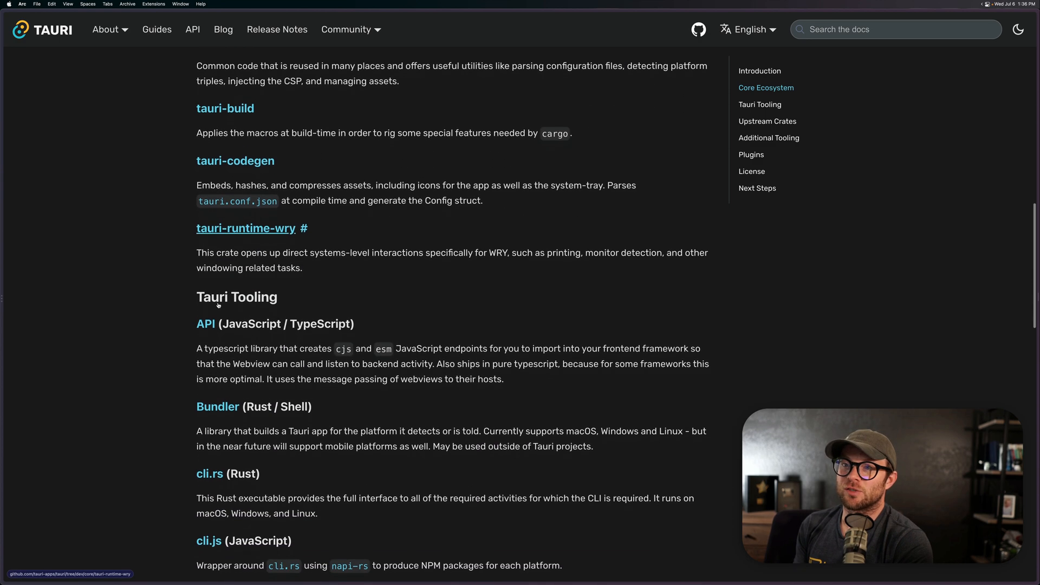
{"action": "scroll", "scroll_direction": "down", "scroll_amount": 3}
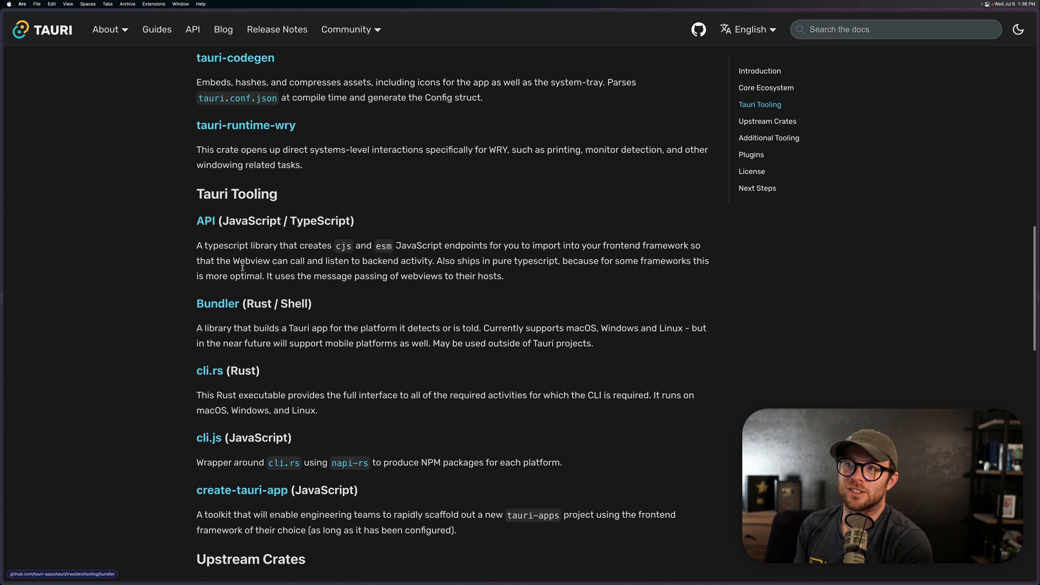
{"action": "scroll", "scroll_direction": "down", "scroll_amount": 3}
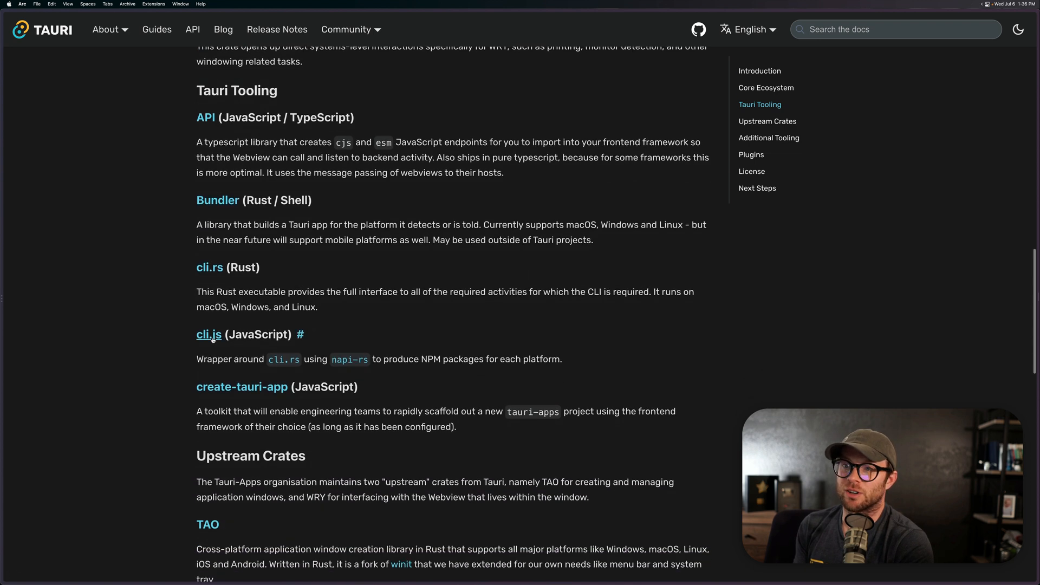
{"action": "scroll", "scroll_direction": "down", "scroll_amount": 3}
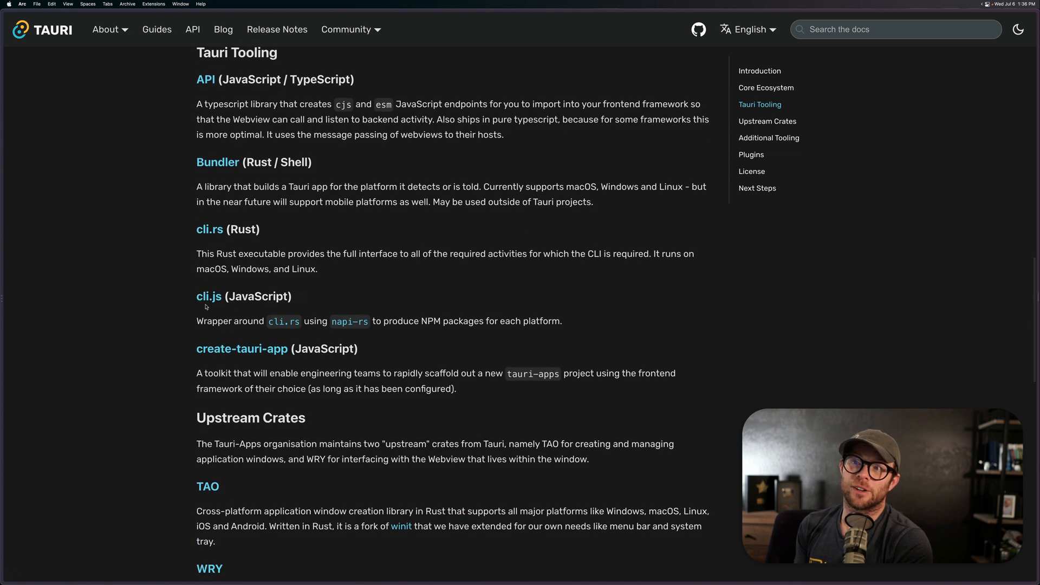
{"action": "scroll", "scroll_direction": "down", "scroll_amount": 3}
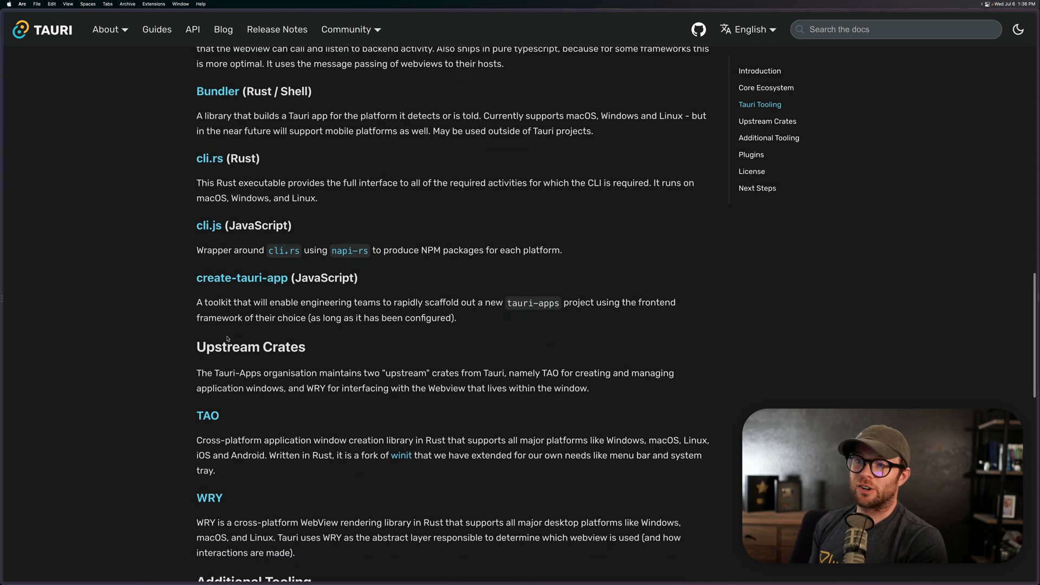
{"action": "scroll", "scroll_direction": "down", "scroll_amount": 3}
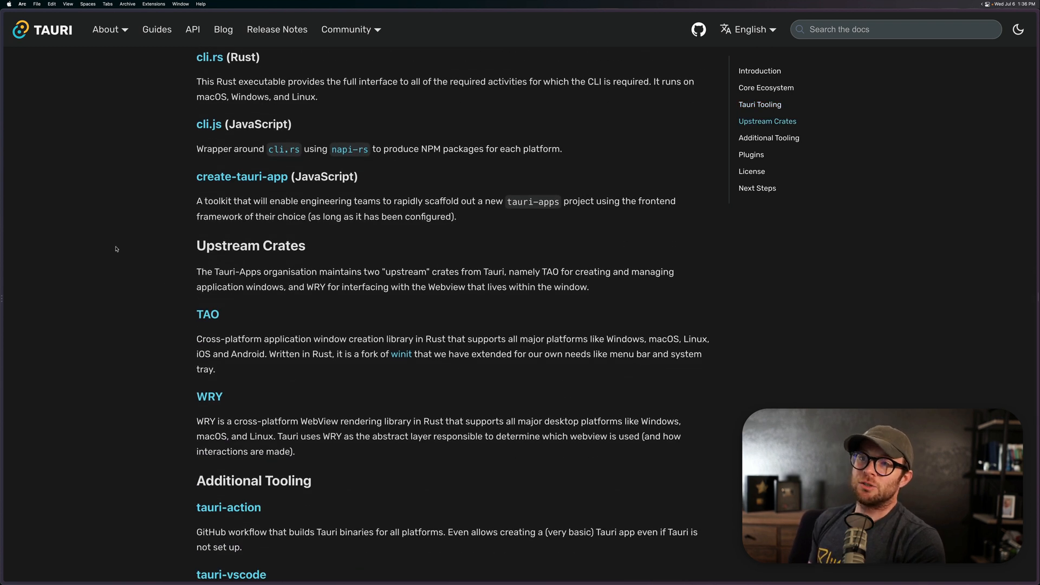
{"action": "mouse_move", "coordinate": [181, 410]}
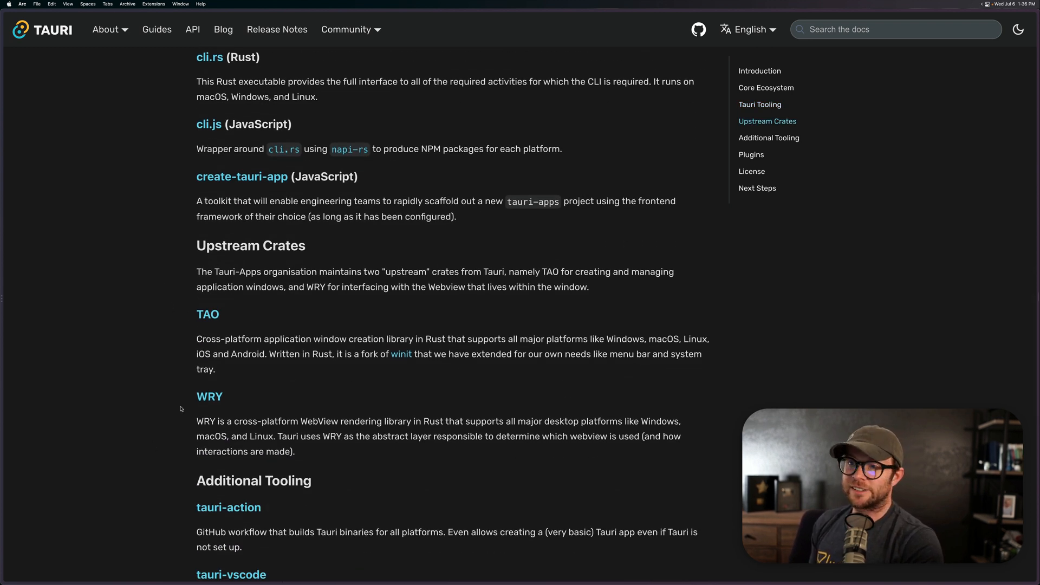
{"action": "scroll", "scroll_direction": "down", "scroll_amount": 3}
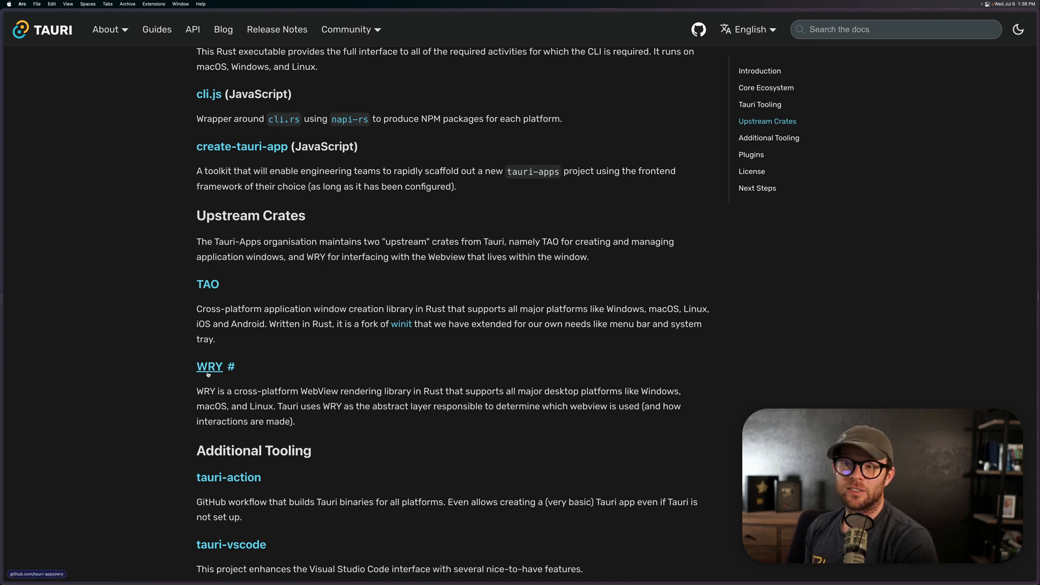
Follow the WRY link to the tauri-apps/wry GitHub repository and read down its README.
{"action": "left_click", "coordinate": [209, 366]}
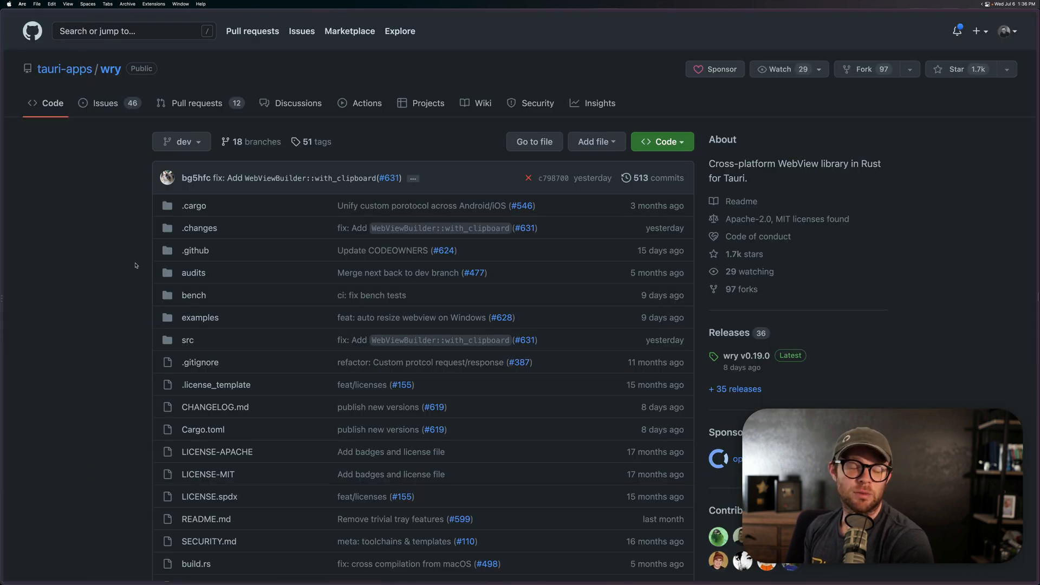
{"action": "scroll", "scroll_direction": "down", "scroll_amount": 3}
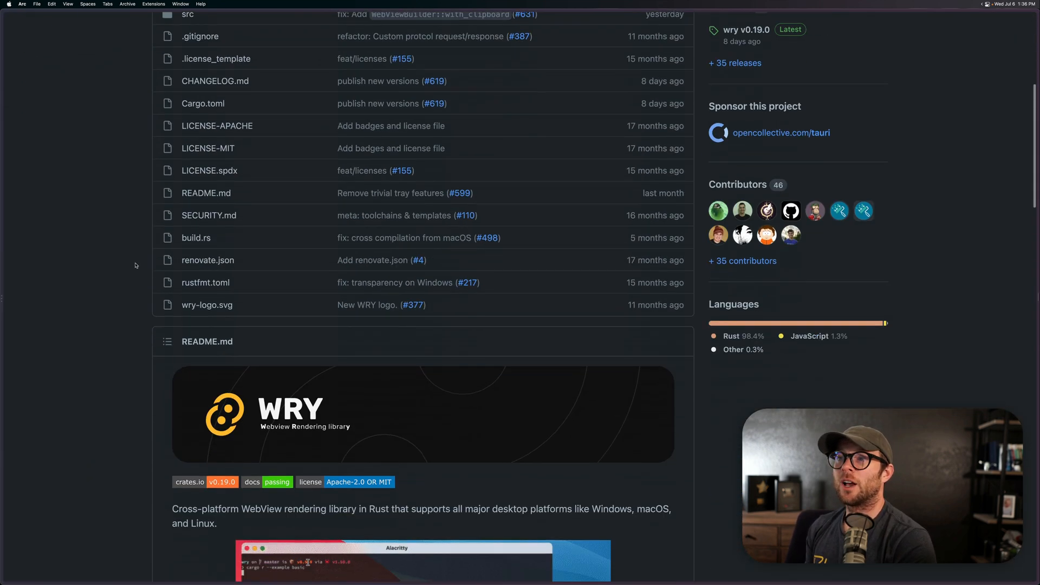
{"action": "scroll", "scroll_direction": "down", "scroll_amount": 3}
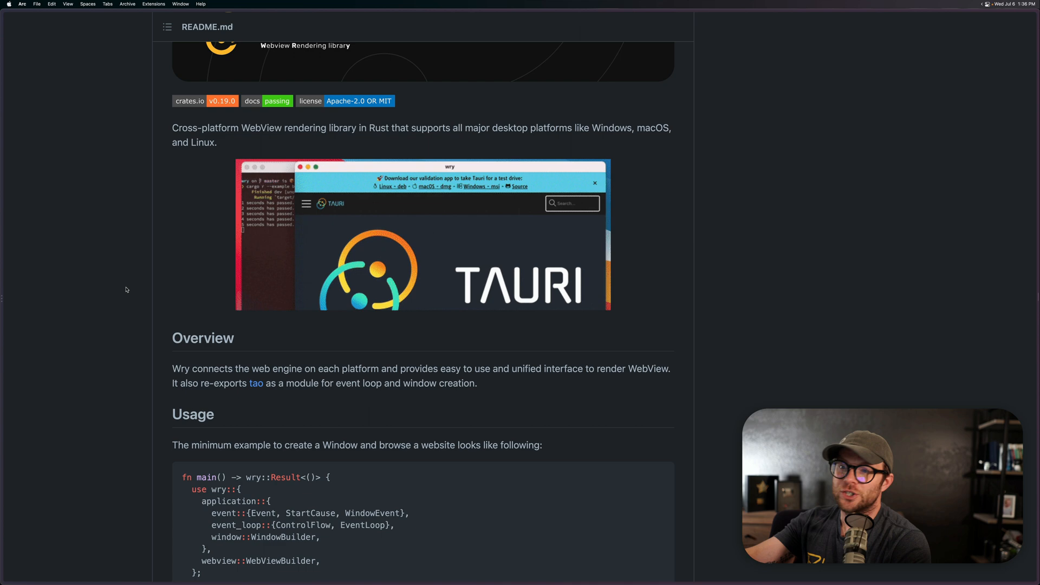
{"action": "scroll", "scroll_direction": "down", "scroll_amount": 3}
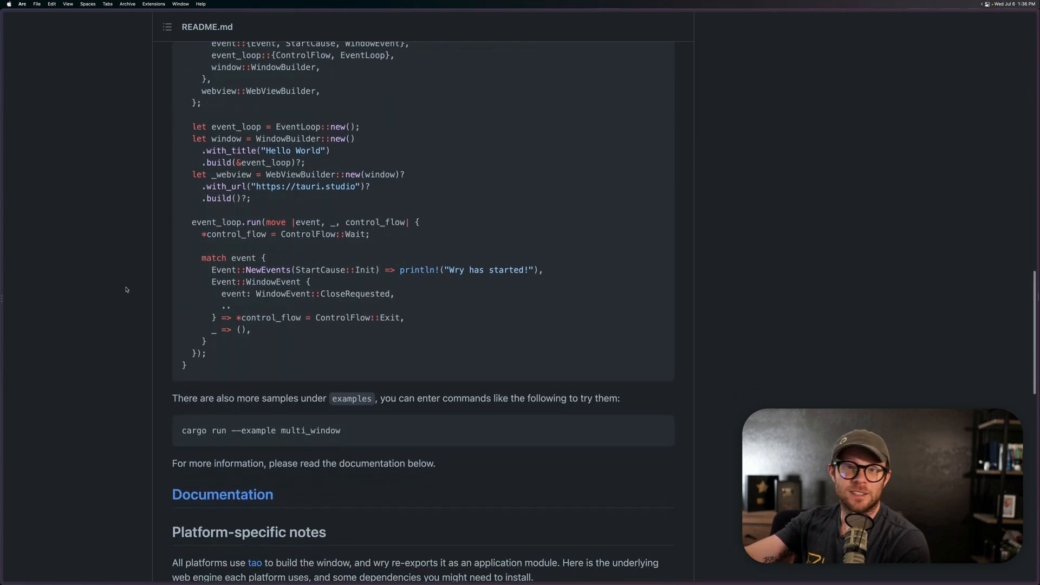
{"action": "scroll", "scroll_direction": "down", "scroll_amount": 3}
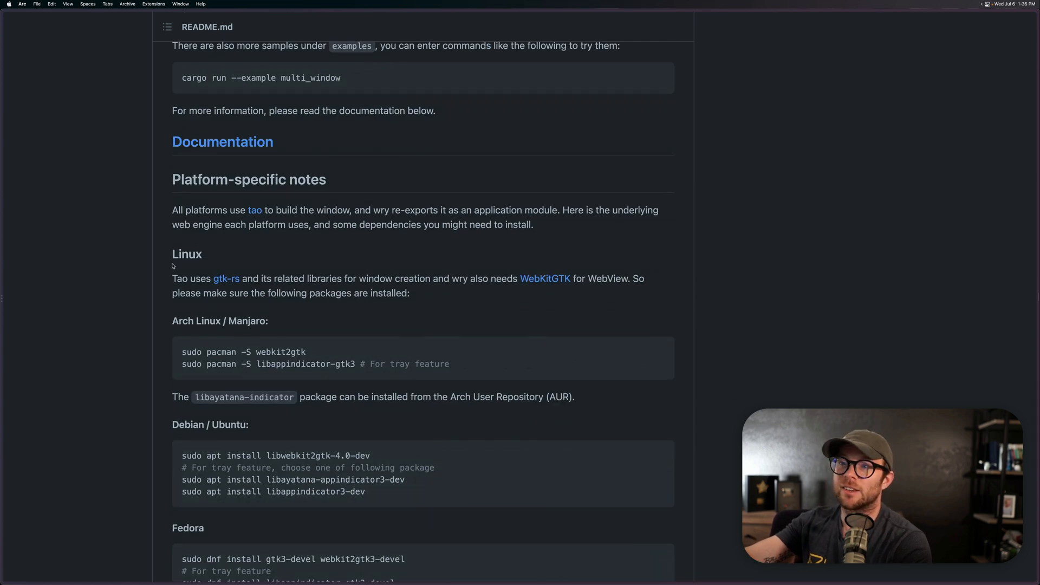
Highlight the Linux heading and continue through the platform-specific notes.
{"action": "double_click", "coordinate": [187, 253]}
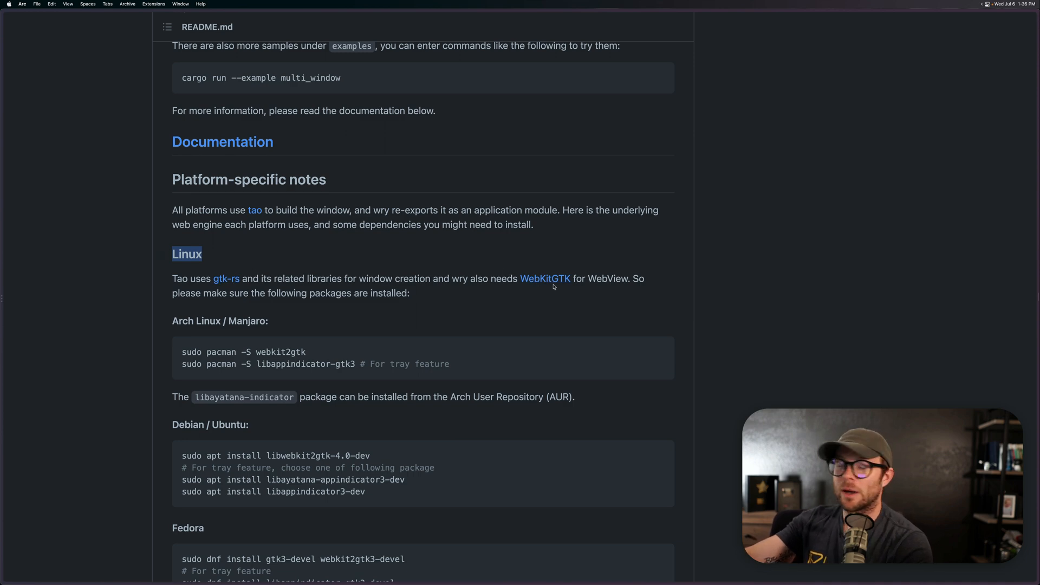
{"action": "scroll", "scroll_direction": "down", "scroll_amount": 3}
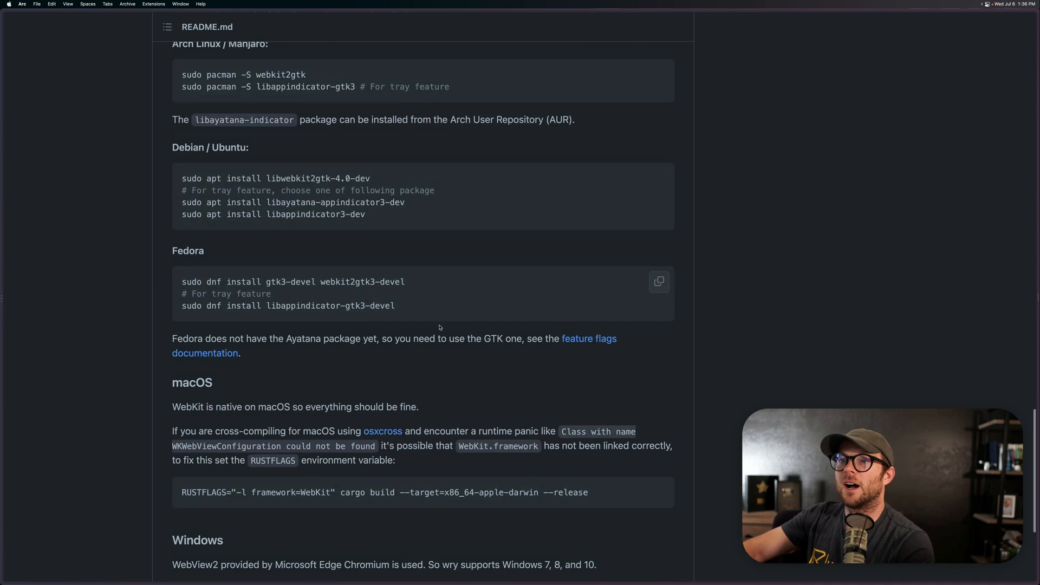
{"action": "scroll", "scroll_direction": "down", "scroll_amount": 3}
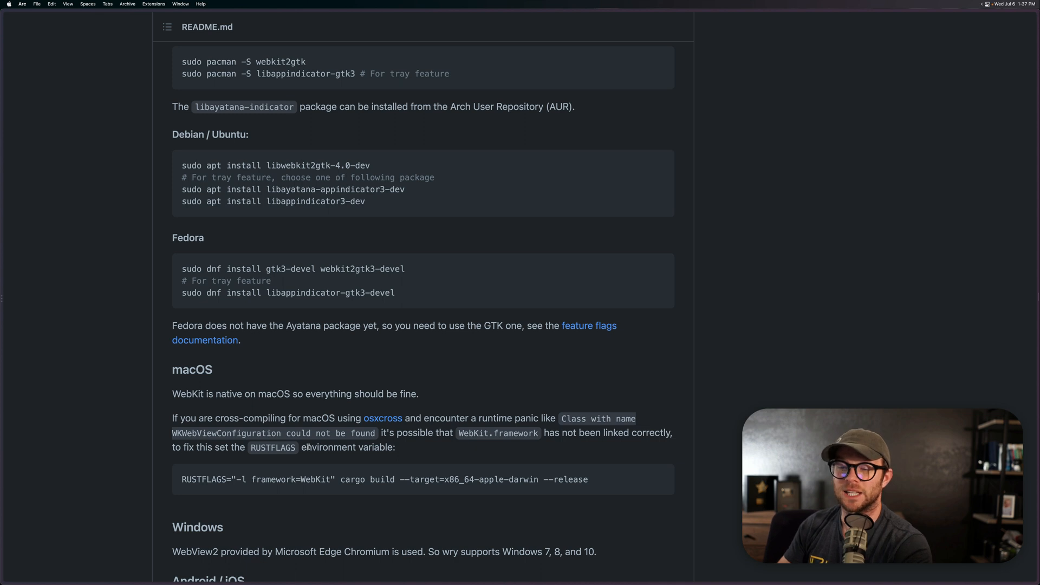
{"action": "scroll", "scroll_direction": "down", "scroll_amount": 3}
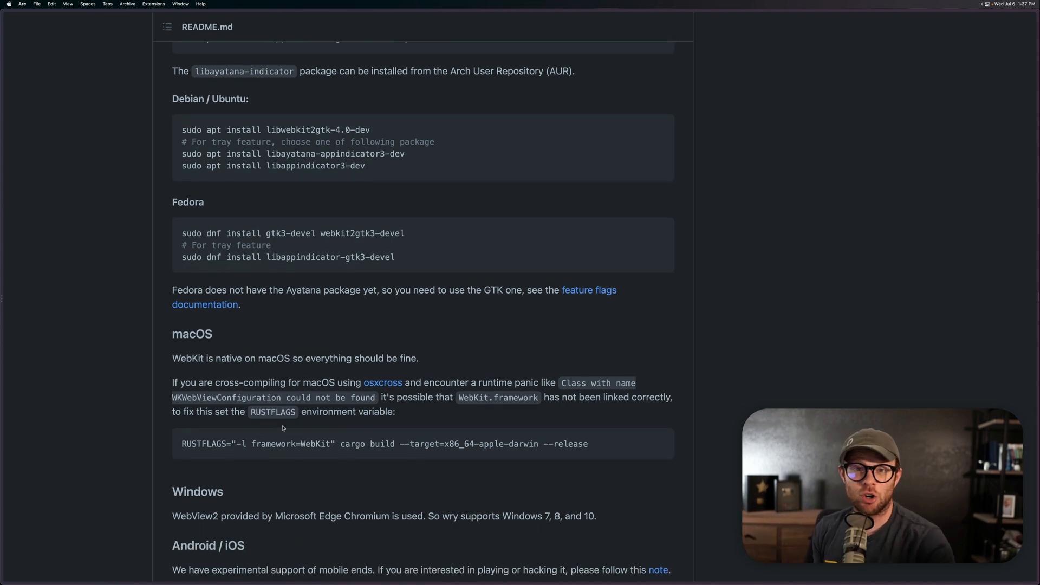
{"action": "mouse_move", "coordinate": [192, 334]}
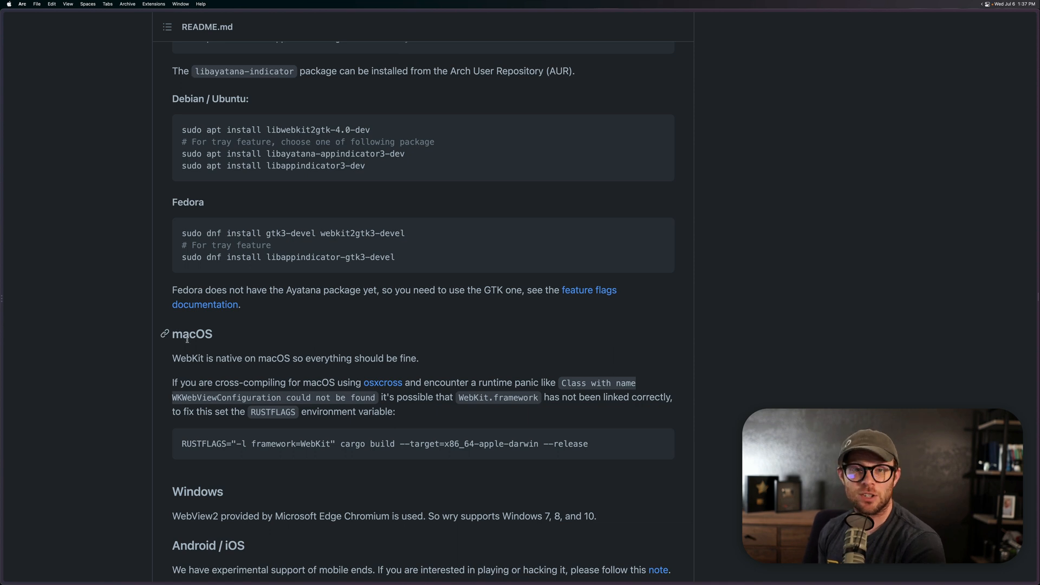
Highlight the WebView2 Windows support sentence, then select the Android / iOS heading.
{"action": "scroll", "scroll_direction": "down", "scroll_amount": 3}
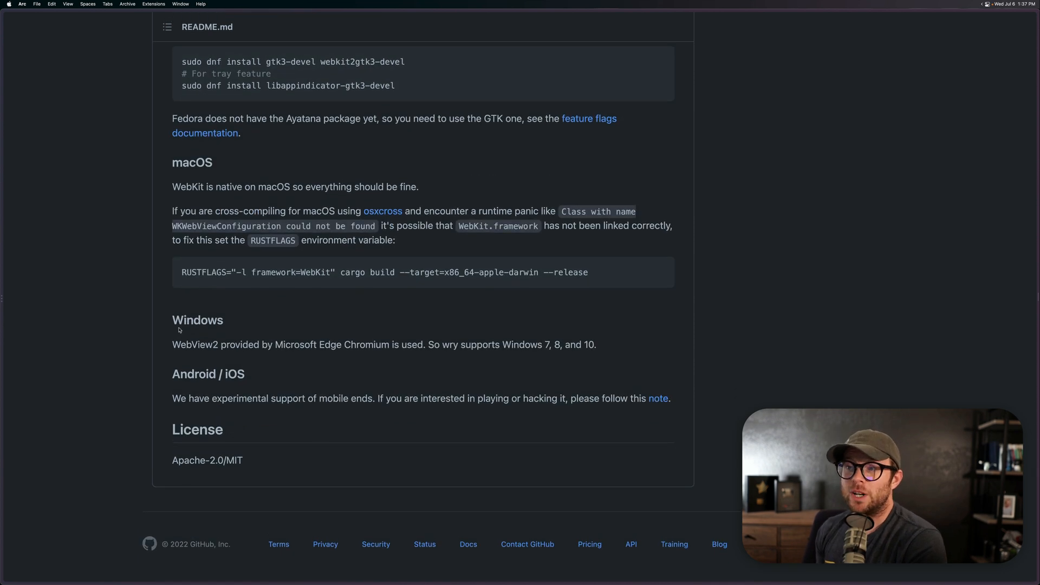
{"action": "double_click", "coordinate": [194, 344]}
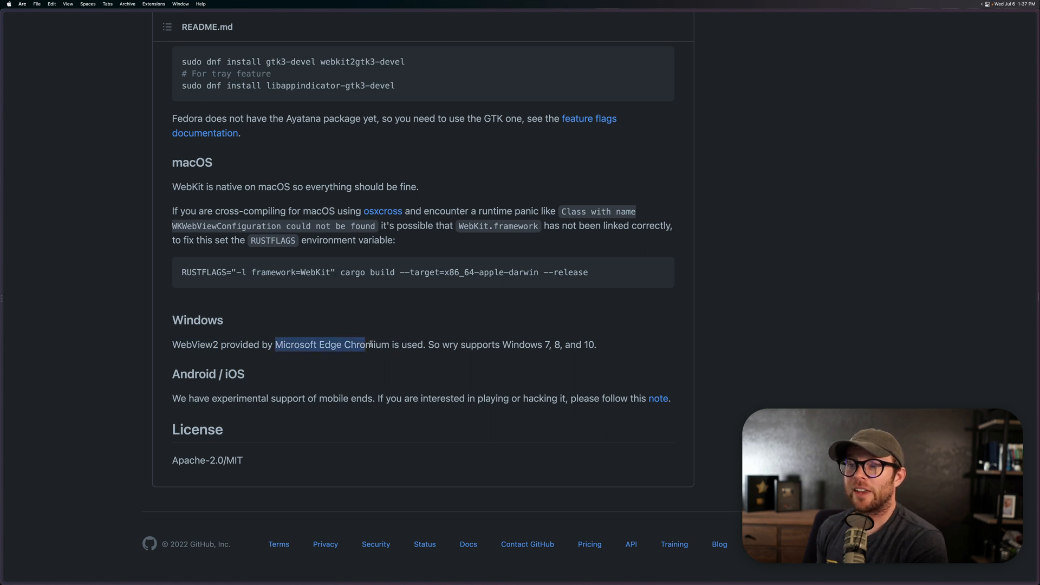
{"action": "left_click_drag", "start_coordinate": [365, 344], "coordinate": [596, 344]}
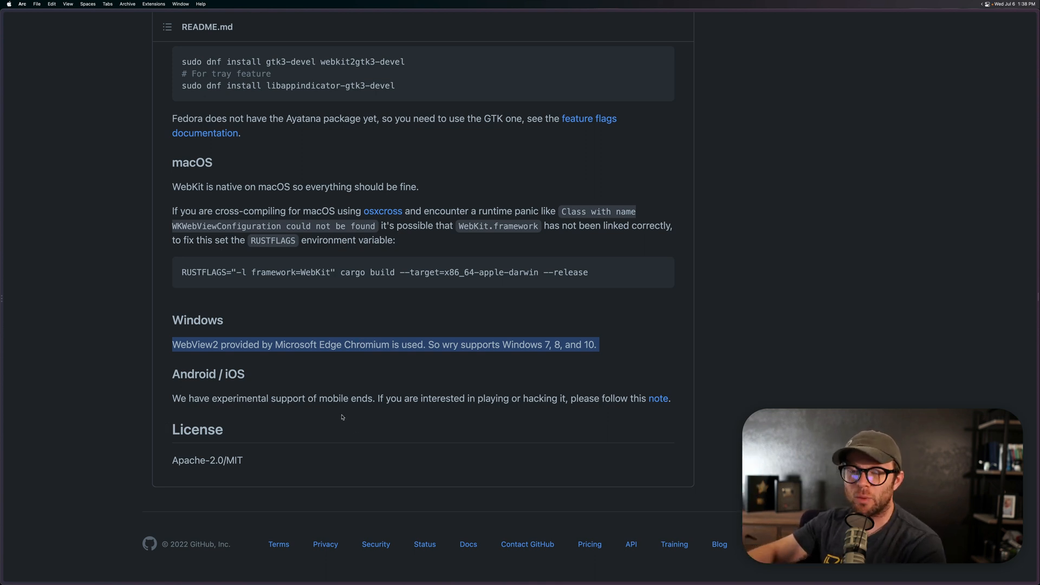
{"action": "left_click", "coordinate": [216, 374]}
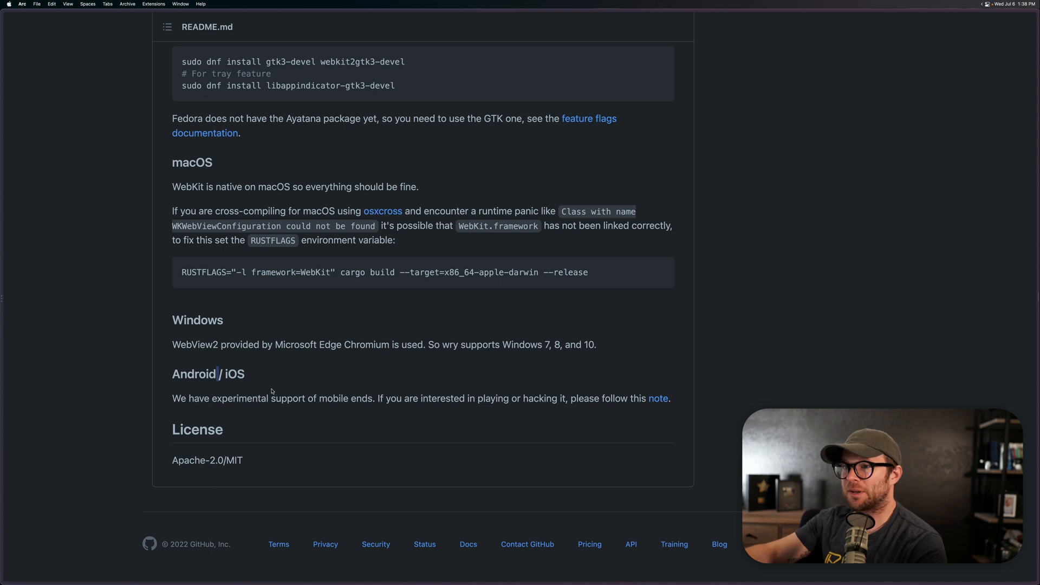
{"action": "triple_click", "coordinate": [421, 399]}
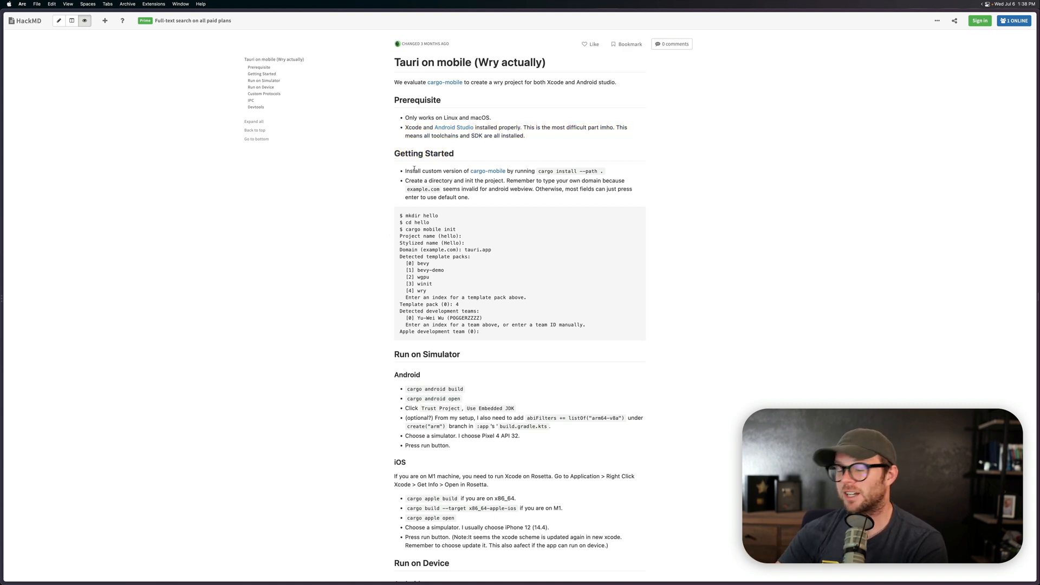
{"action": "mouse_move", "coordinate": [486, 386]}
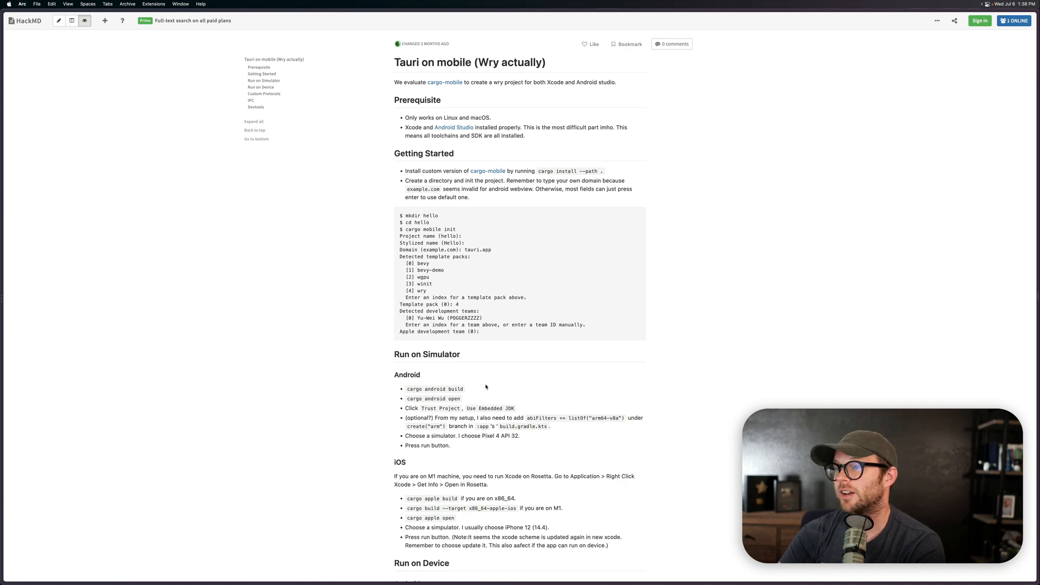
Scroll the 'Tauri on mobile (Wry actually)' HackMD note through its simulator and device steps.
{"action": "scroll", "scroll_direction": "down", "scroll_amount": 3}
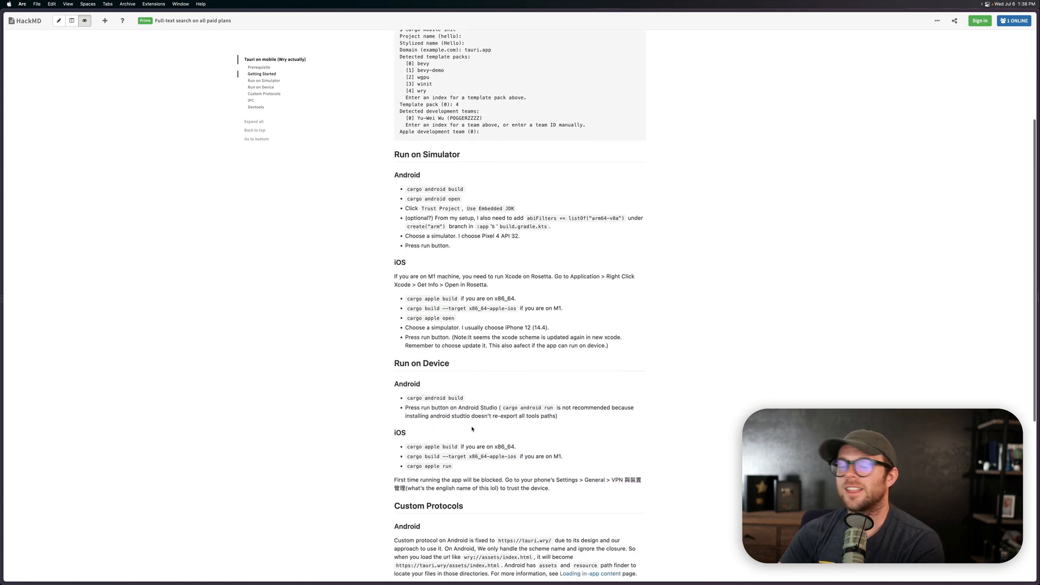
{"action": "scroll", "scroll_direction": "down", "scroll_amount": 3}
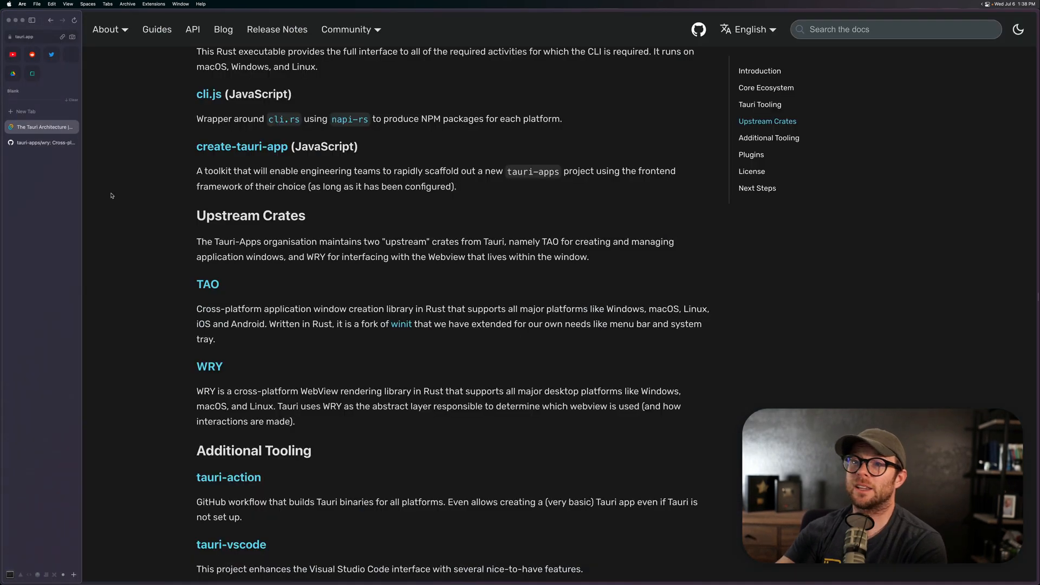
Scroll the architecture page to the Core Ecosystem diagram linking tauri crates to WRY and TAO.
{"action": "scroll", "scroll_direction": "down", "scroll_amount": 3}
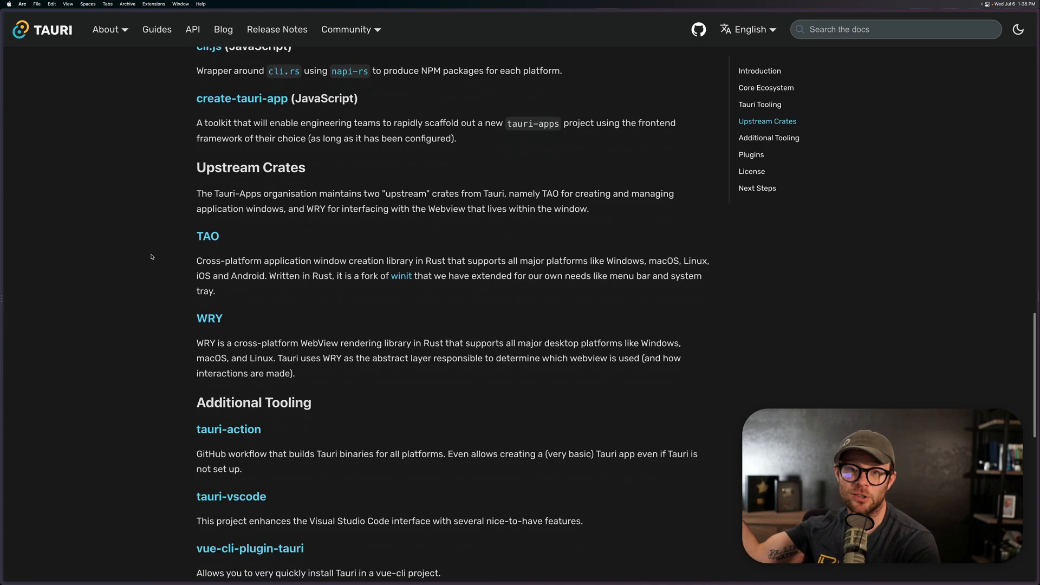
{"action": "scroll", "scroll_direction": "down", "scroll_amount": 3}
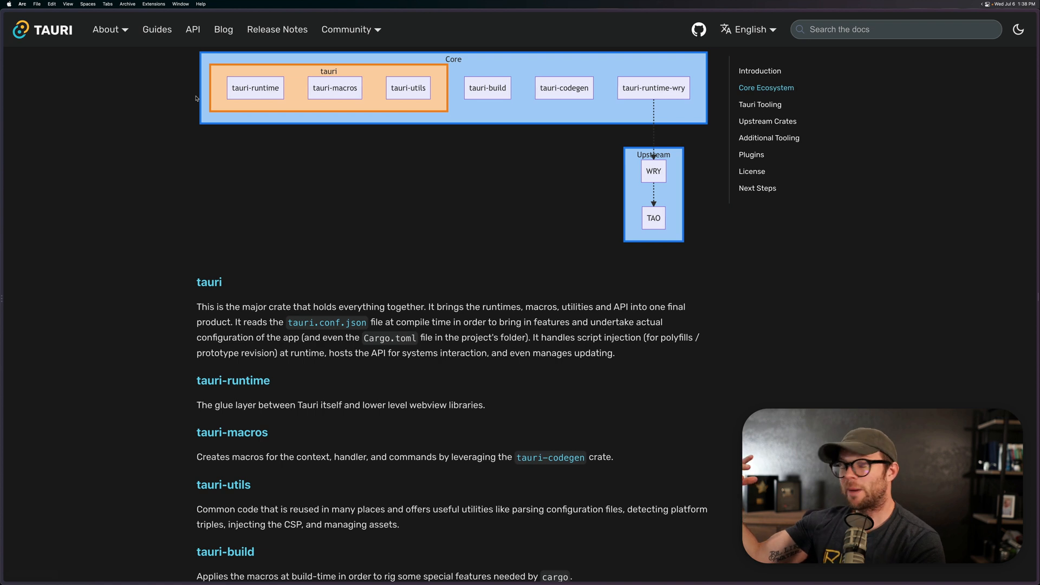
{"action": "scroll", "scroll_direction": "down", "scroll_amount": 3}
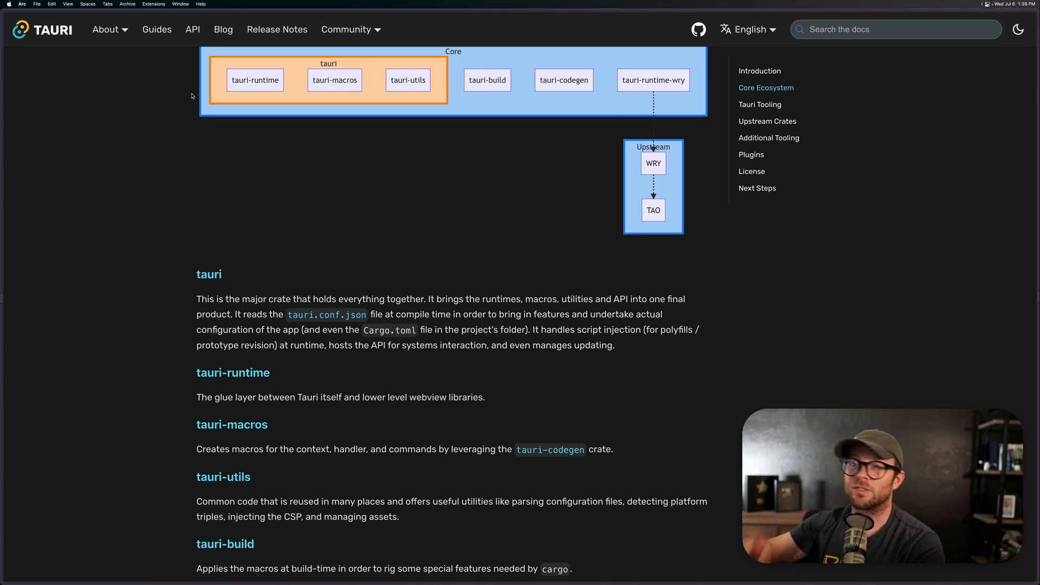
{"action": "mouse_move", "coordinate": [223, 30]}
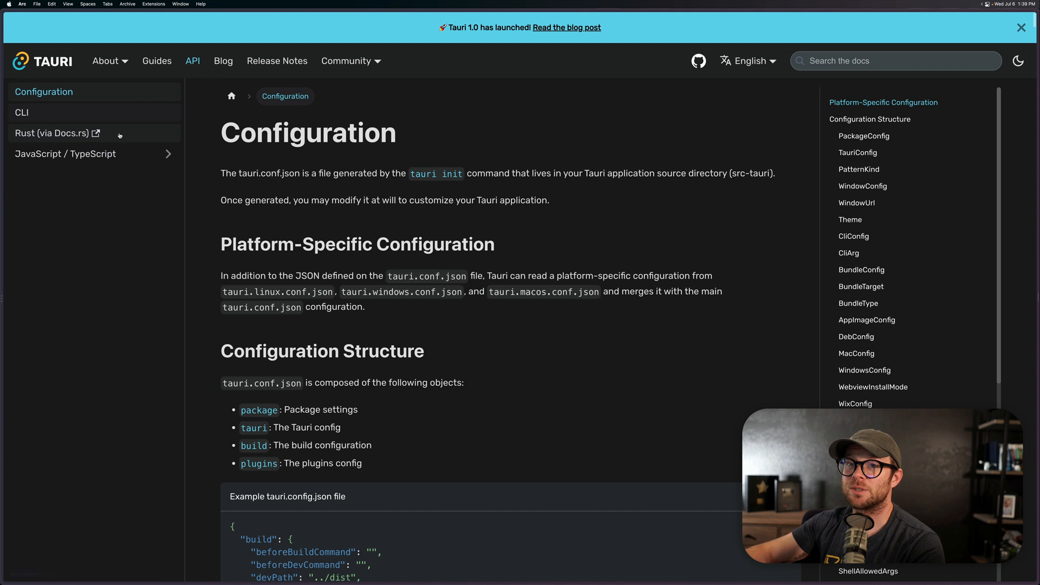
{"action": "mouse_move", "coordinate": [52, 132]}
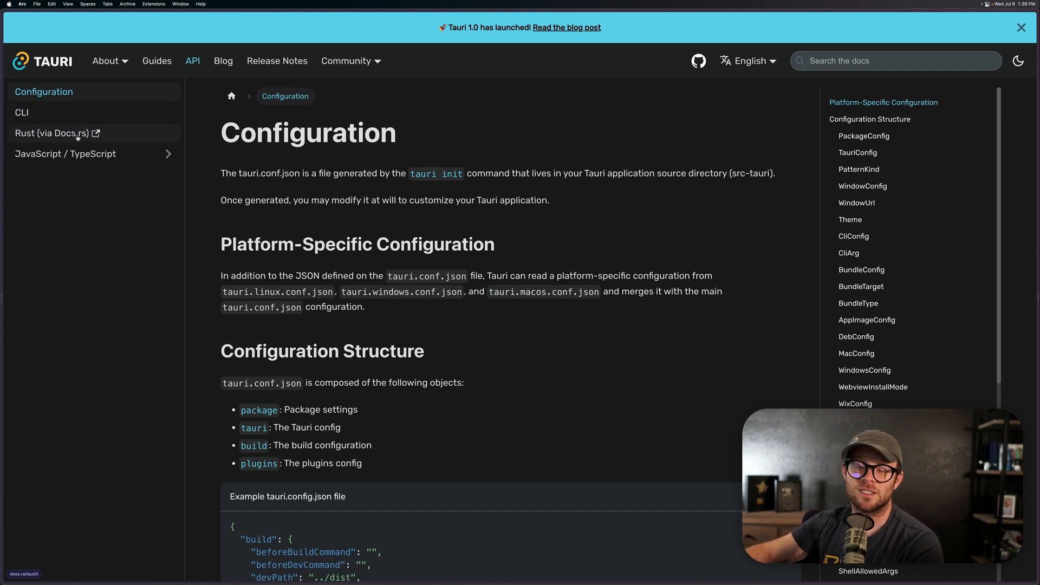
Skim the tauri crate on docs.rs, return to Configuration, and go to the JavaScript/TypeScript API README.
{"action": "left_click", "coordinate": [49, 132]}
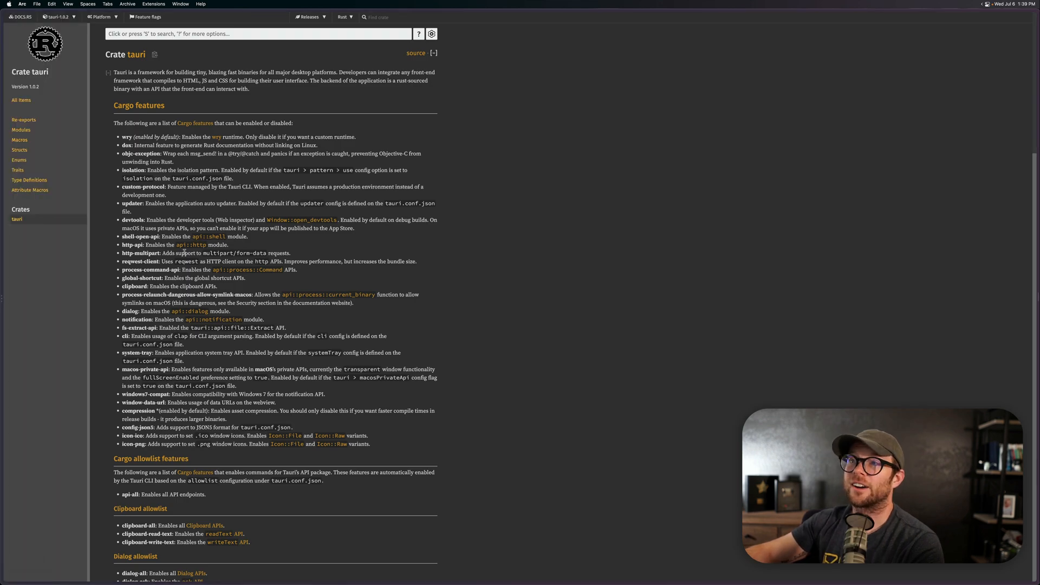
{"action": "scroll", "scroll_direction": "down", "scroll_amount": 3}
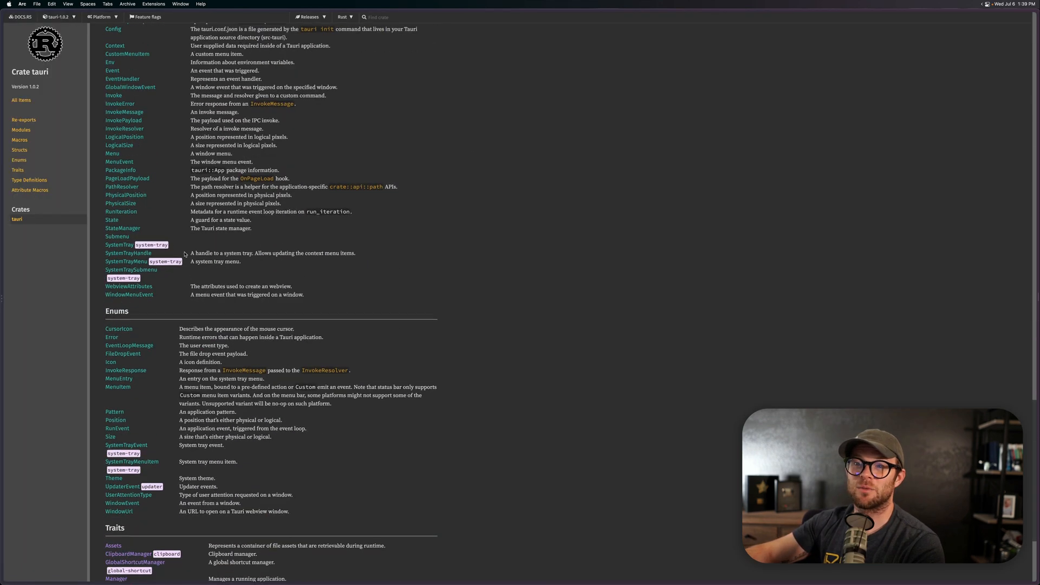
{"action": "scroll", "scroll_direction": "down", "scroll_amount": 3}
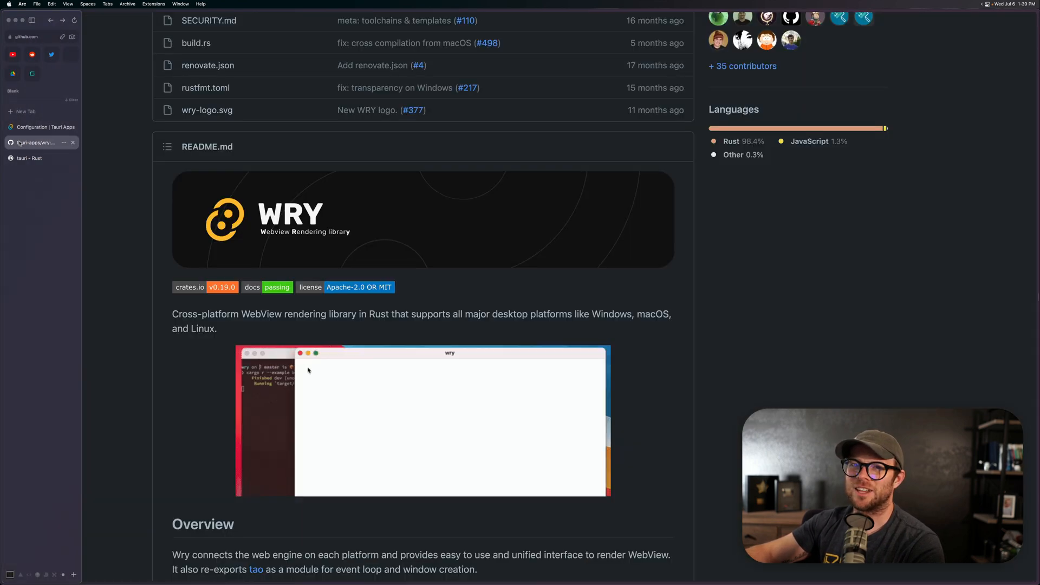
{"action": "left_click", "coordinate": [45, 127]}
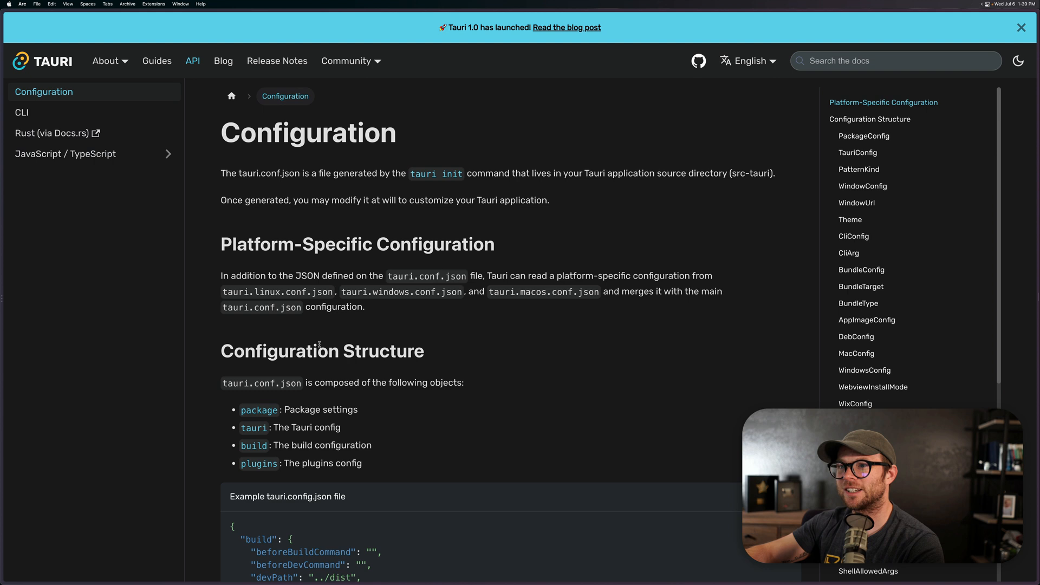
{"action": "left_click", "coordinate": [65, 153]}
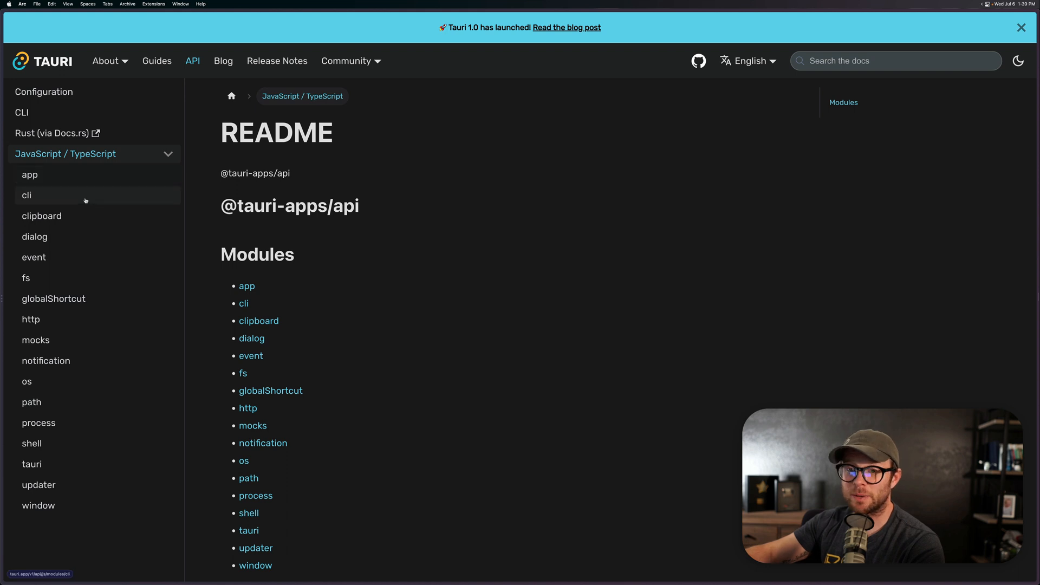
Browse the cli, clipboard and fs module pages of the JavaScript/TypeScript API.
{"action": "left_click", "coordinate": [26, 195]}
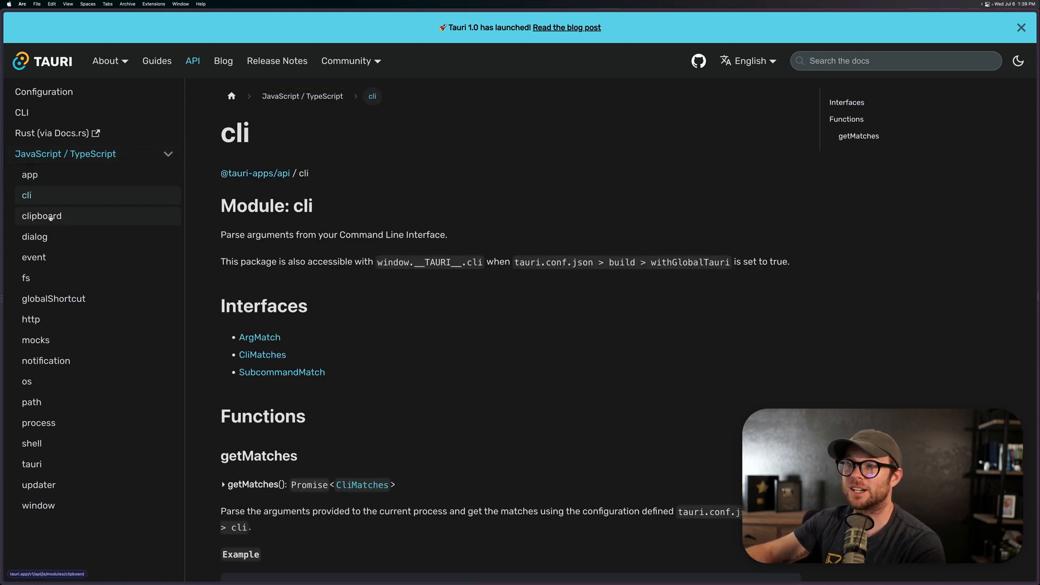
{"action": "left_click", "coordinate": [41, 215]}
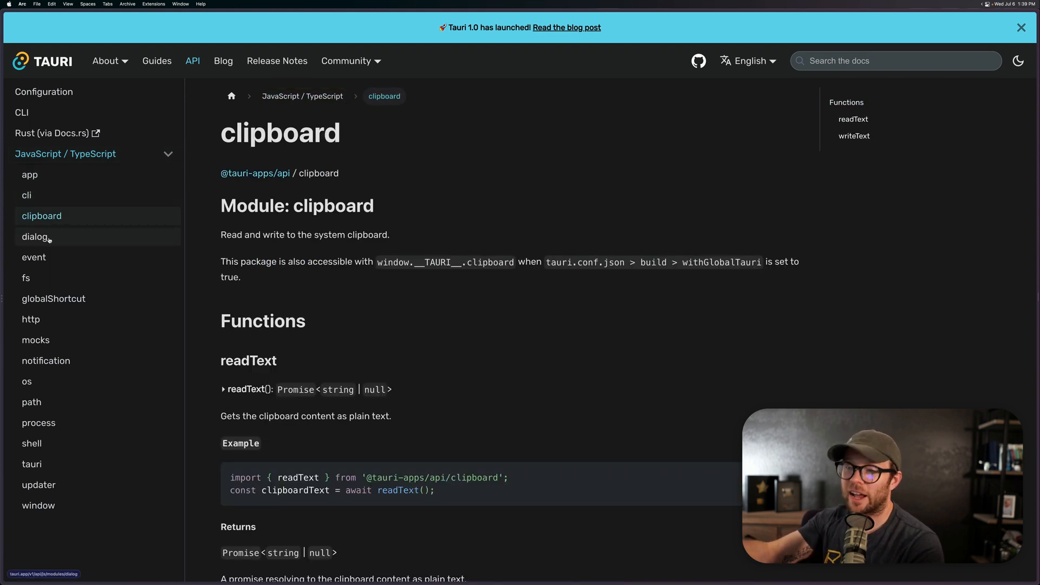
{"action": "left_click", "coordinate": [26, 277]}
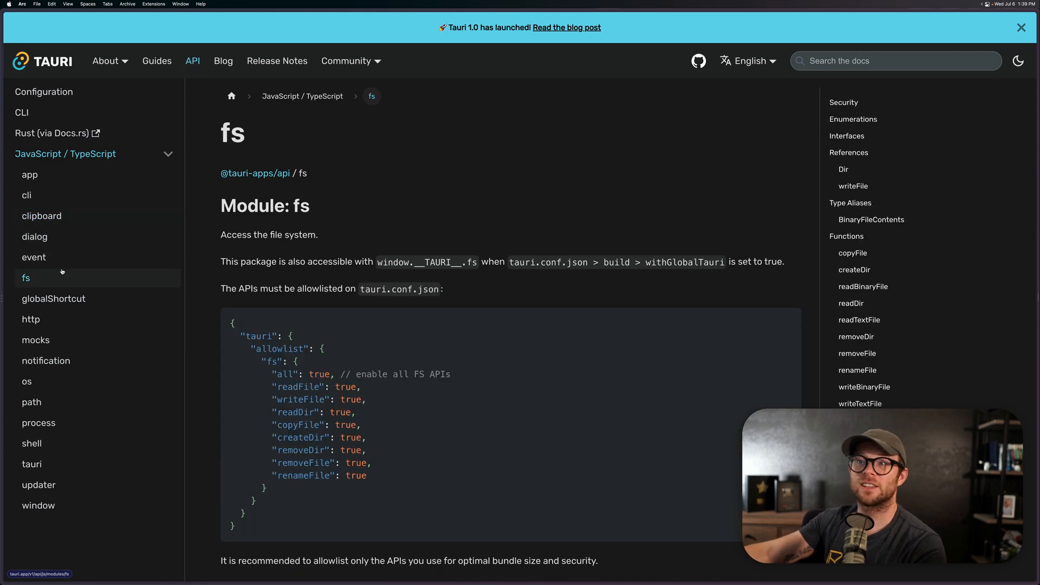
{"action": "scroll", "scroll_direction": "down", "scroll_amount": 3}
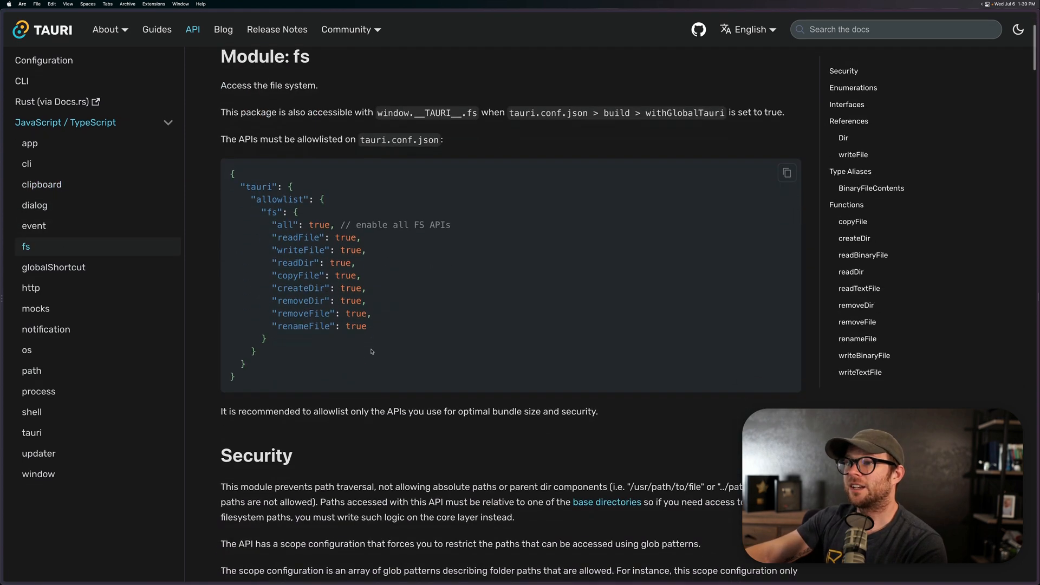
{"action": "scroll", "scroll_direction": "down", "scroll_amount": 3}
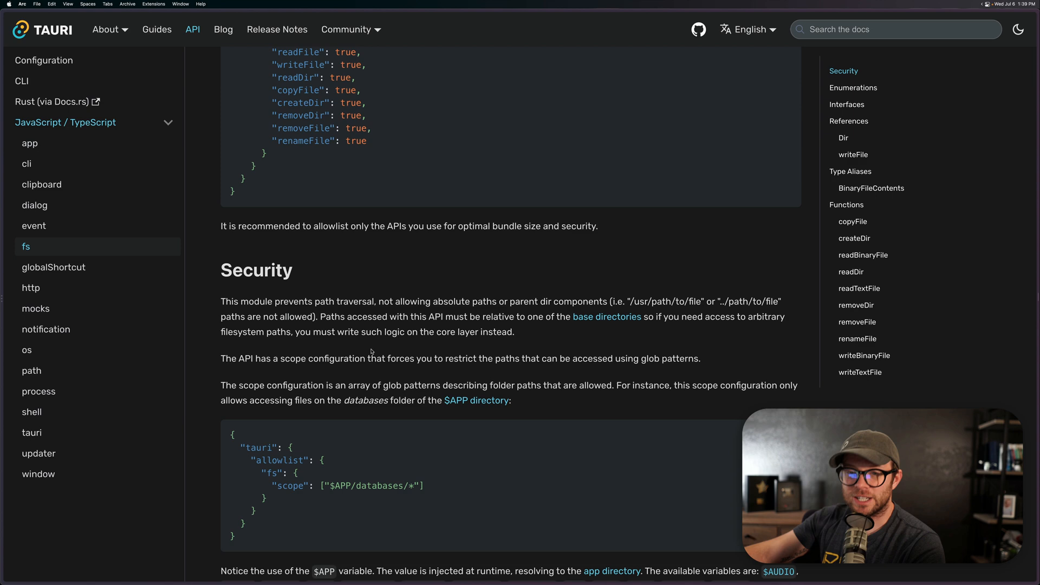
{"action": "scroll", "scroll_direction": "down", "scroll_amount": 3}
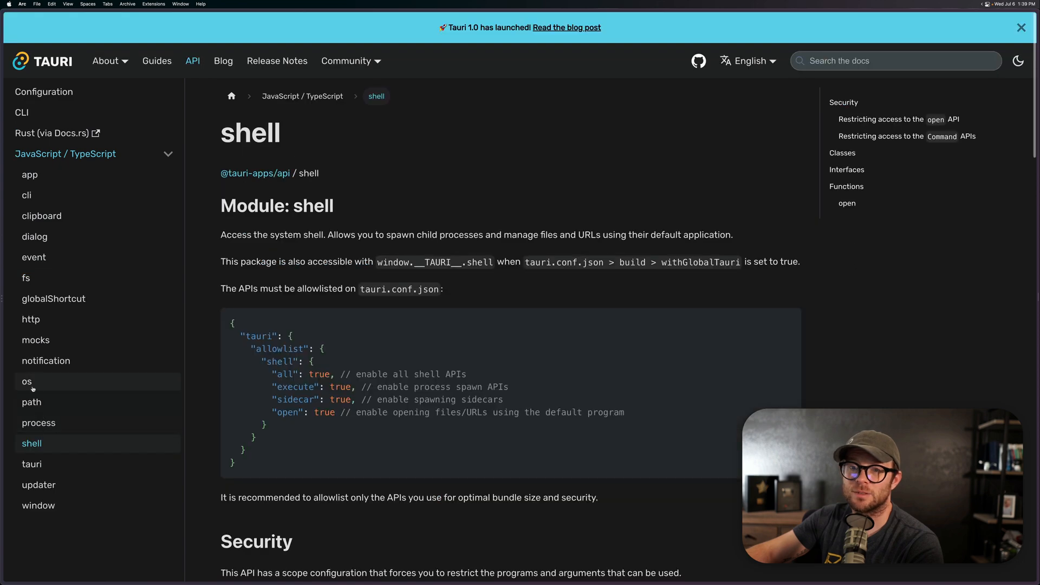
Browse the notification module page and end on the os module page.
{"action": "left_click", "coordinate": [46, 360]}
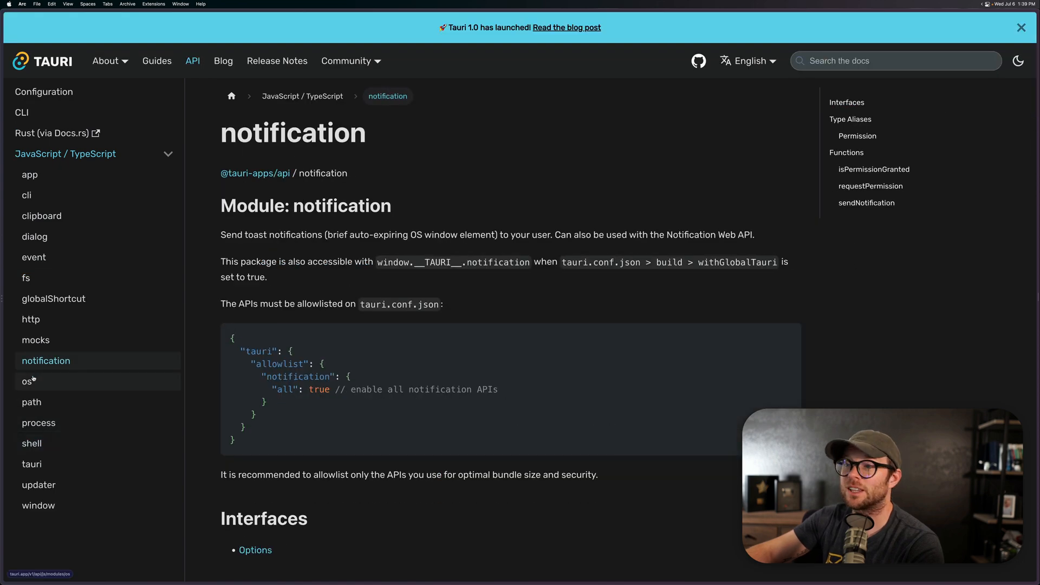
{"action": "left_click", "coordinate": [26, 380]}
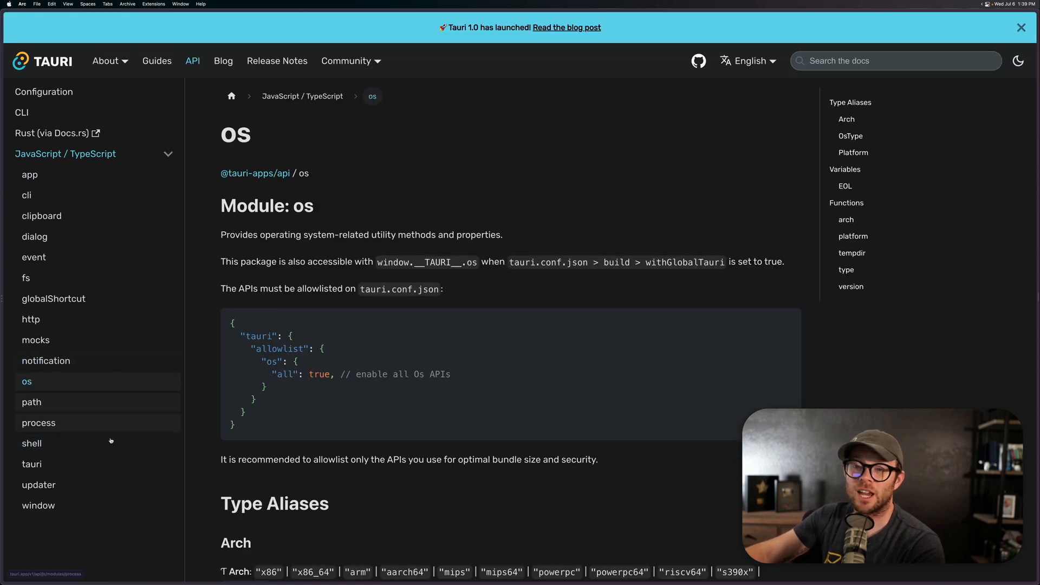
{"action": "scroll", "scroll_direction": "down", "scroll_amount": 3}
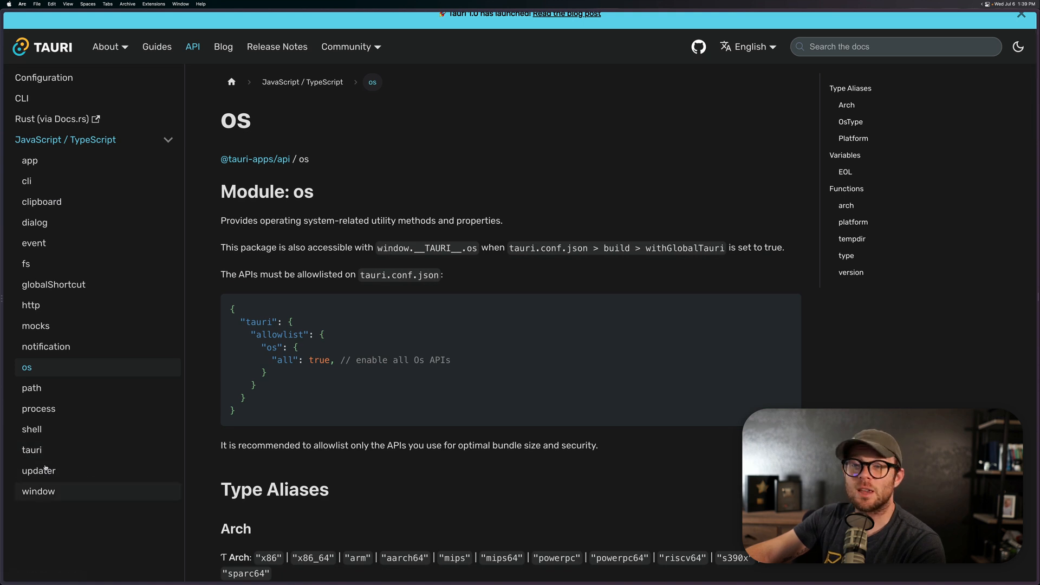
Read the updater module page, highlighting onUpdaterEvent, then go to the Tauri 1.0 homepage via the logo.
{"action": "left_click", "coordinate": [39, 471]}
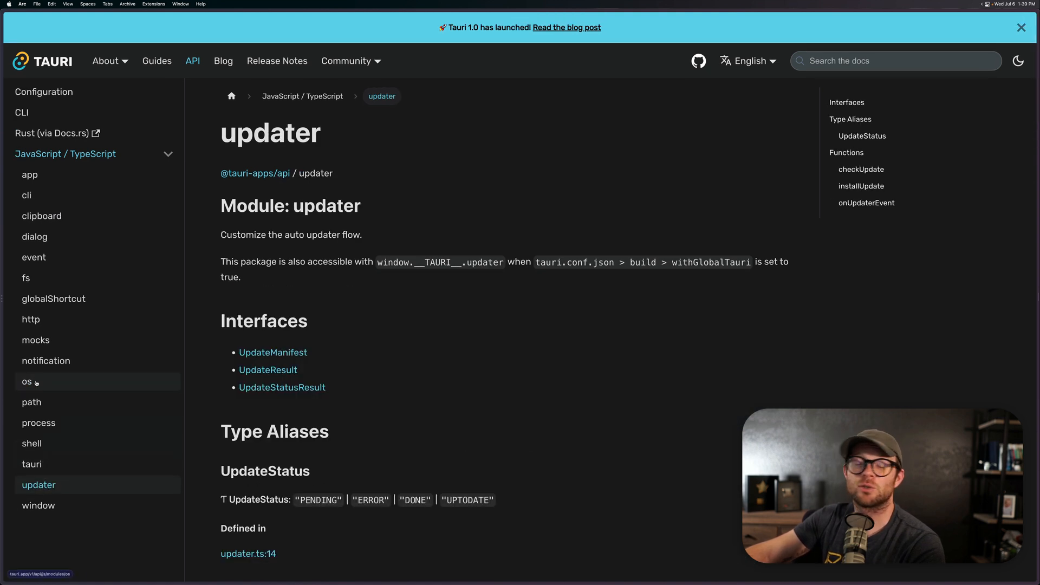
{"action": "mouse_move", "coordinate": [47, 273]}
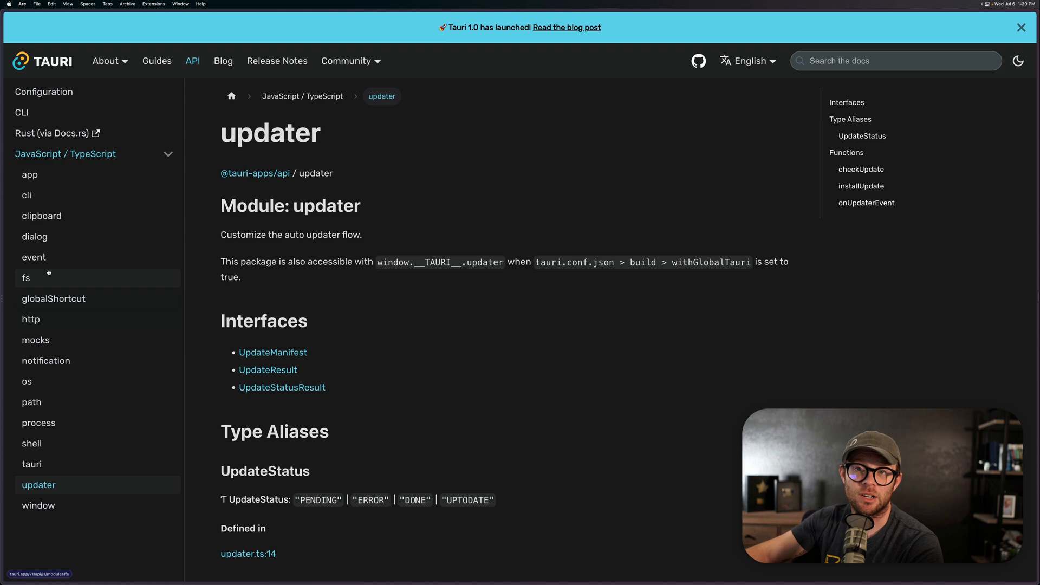
{"action": "mouse_move", "coordinate": [42, 216]}
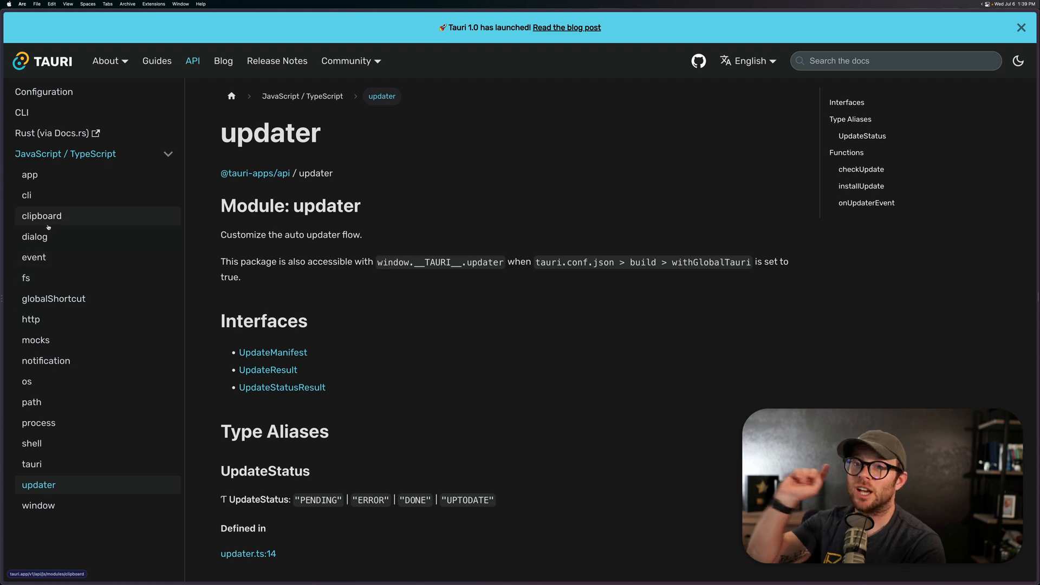
{"action": "scroll", "scroll_direction": "down", "scroll_amount": 3}
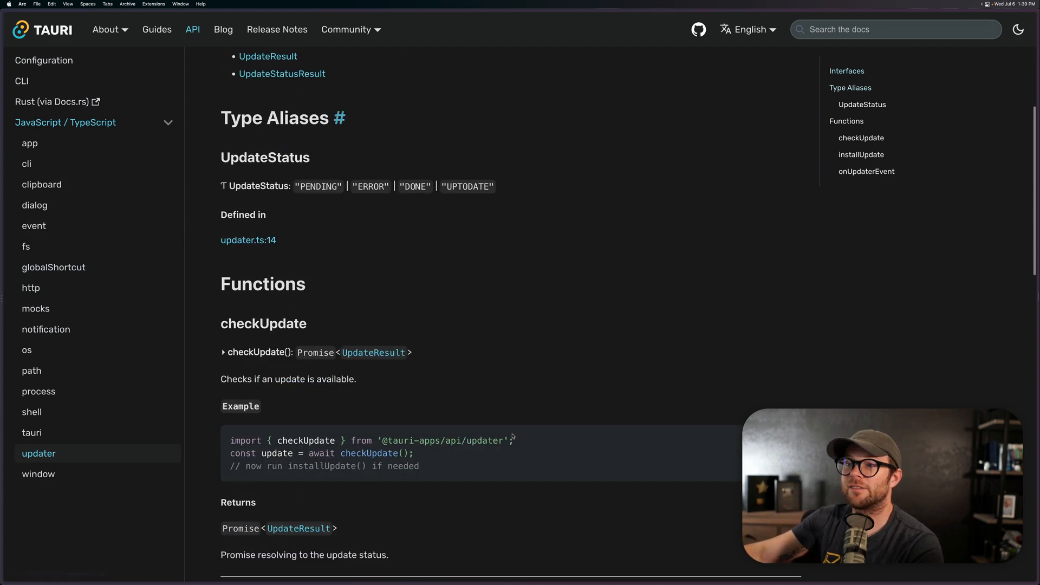
{"action": "scroll", "scroll_direction": "down", "scroll_amount": 3}
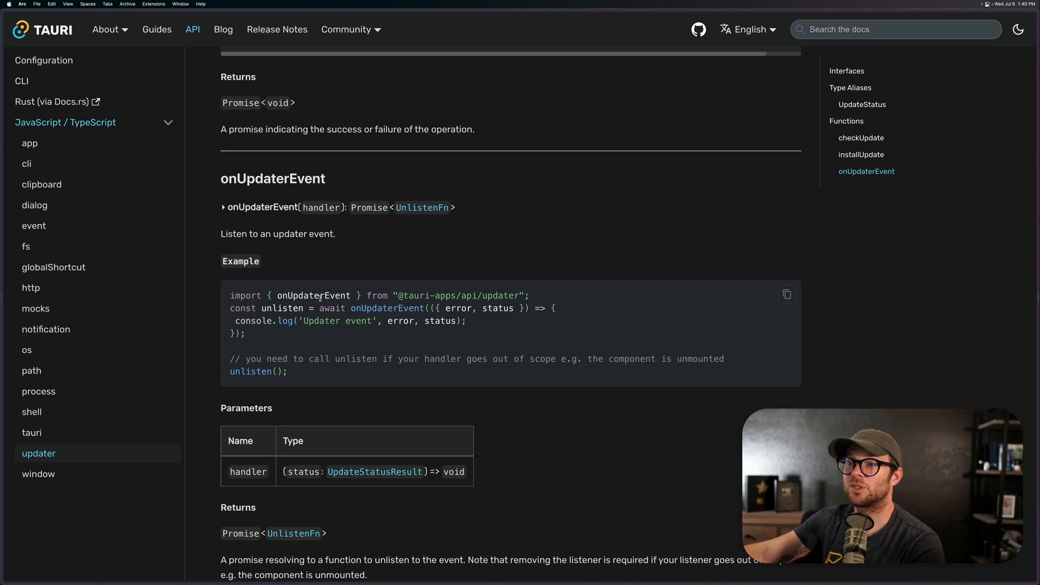
{"action": "double_click", "coordinate": [313, 295]}
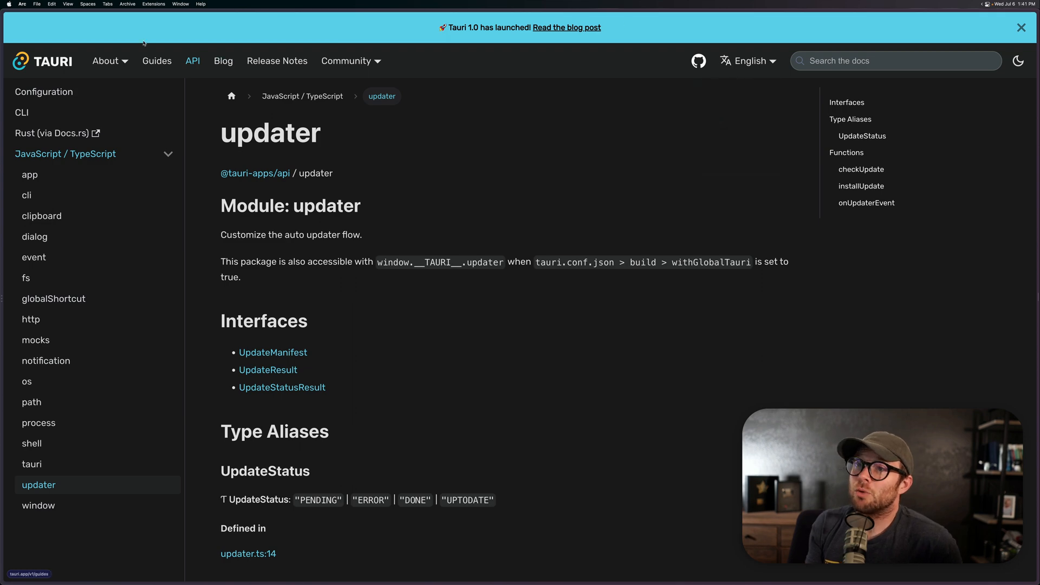
{"action": "left_click", "coordinate": [42, 61]}
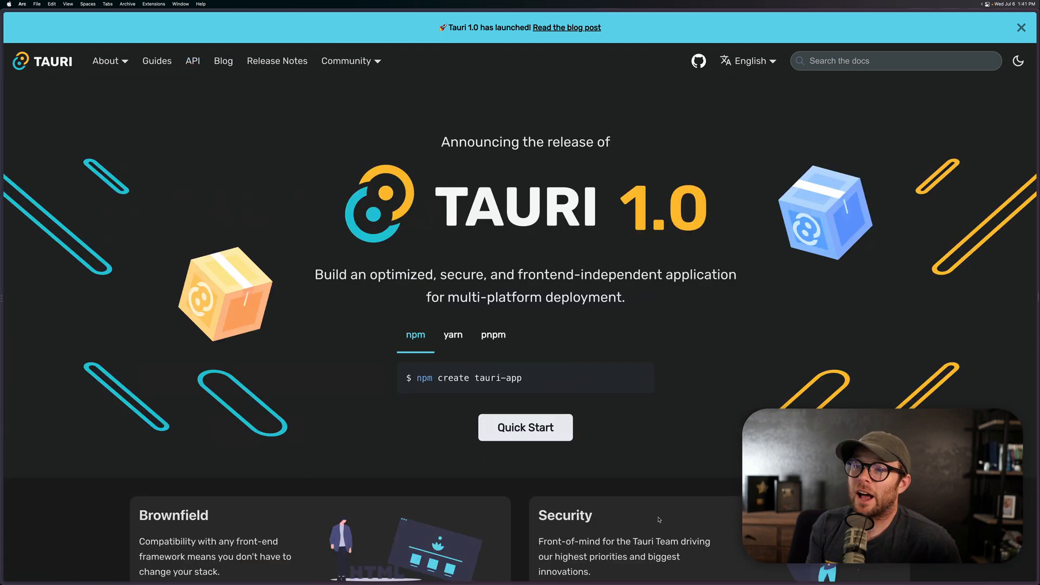